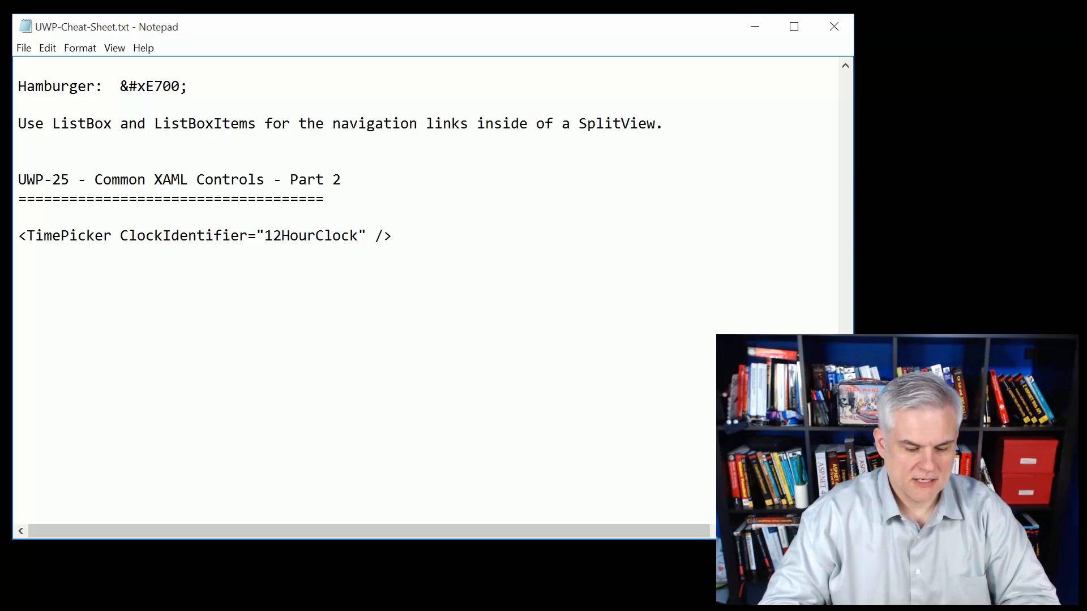
- Add the CalendarDatePicker line with PlaceholderText "choose a date", then the CalendarView markup and its SelectedDatesChanged handler
type("<CalendarDatePicker PlaceholderText=\"choose a date\" />")
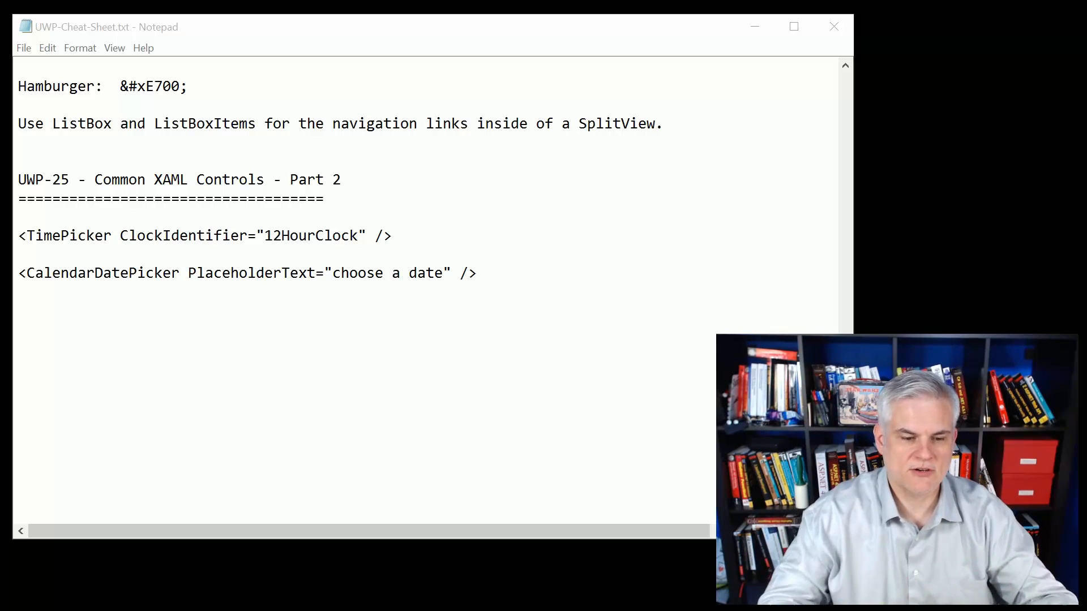
double_click(271, 272)
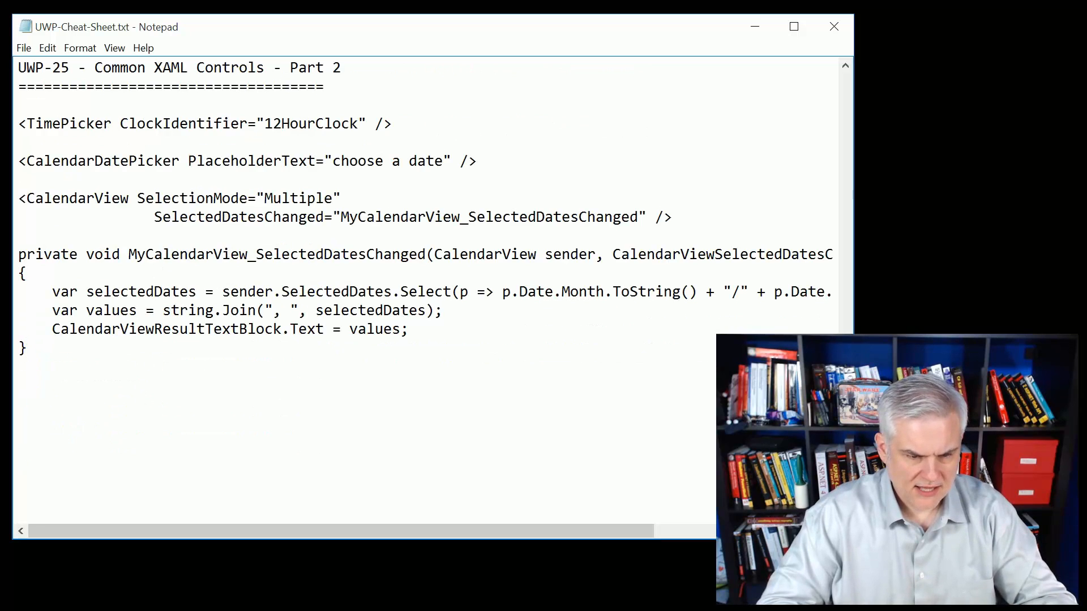
double_click(177, 198)
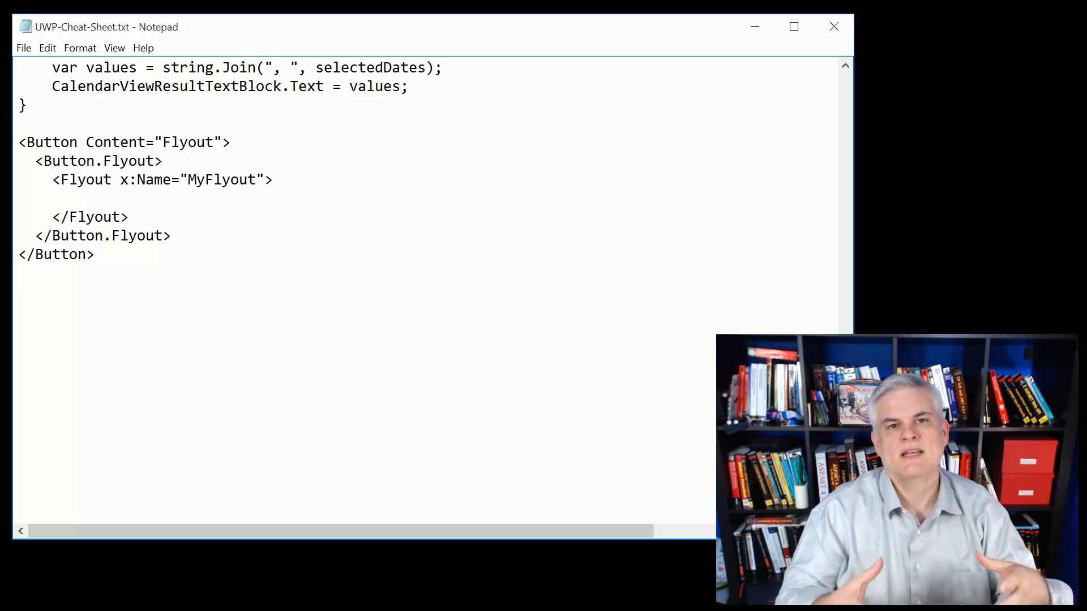
- Add a MyFlyout.Hide(); line after the </Button> flyout markup and highlight it
left_click(19, 273)
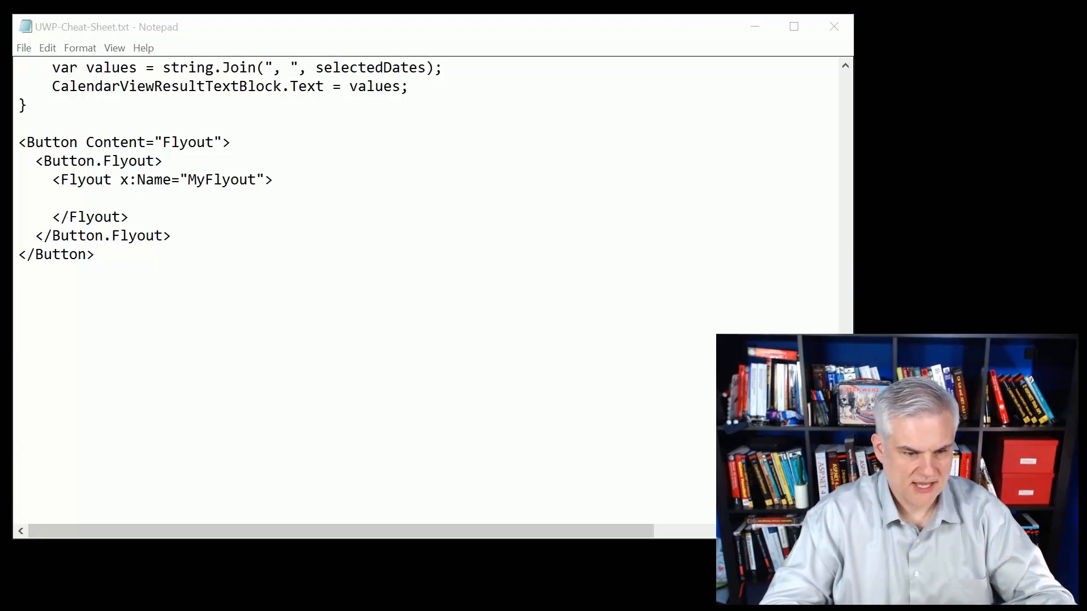
type("MyFlyout.Hide();")
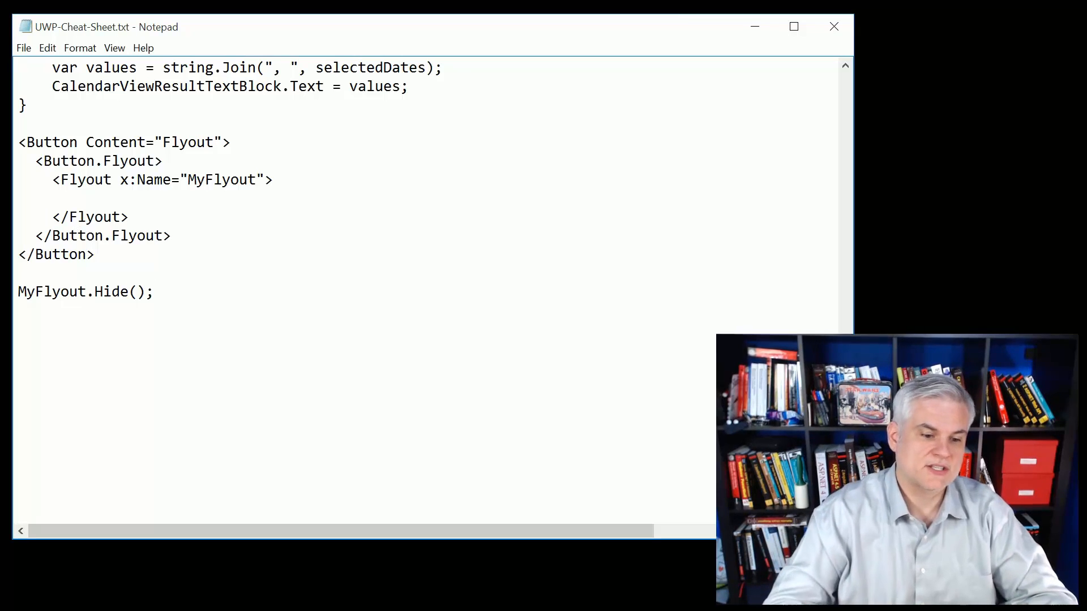
left_click(151, 290)
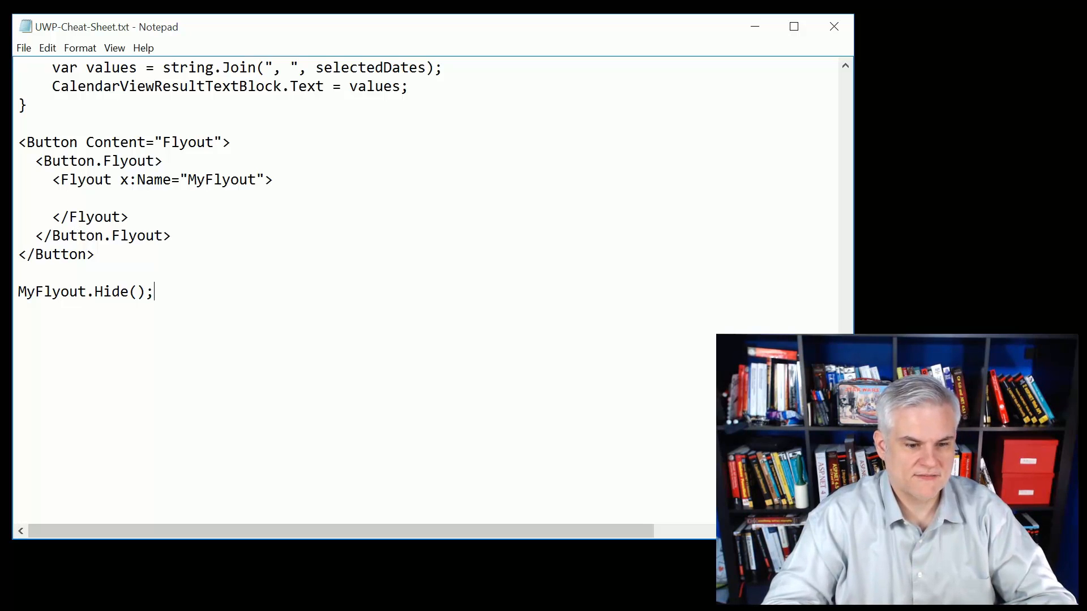
double_click(73, 292)
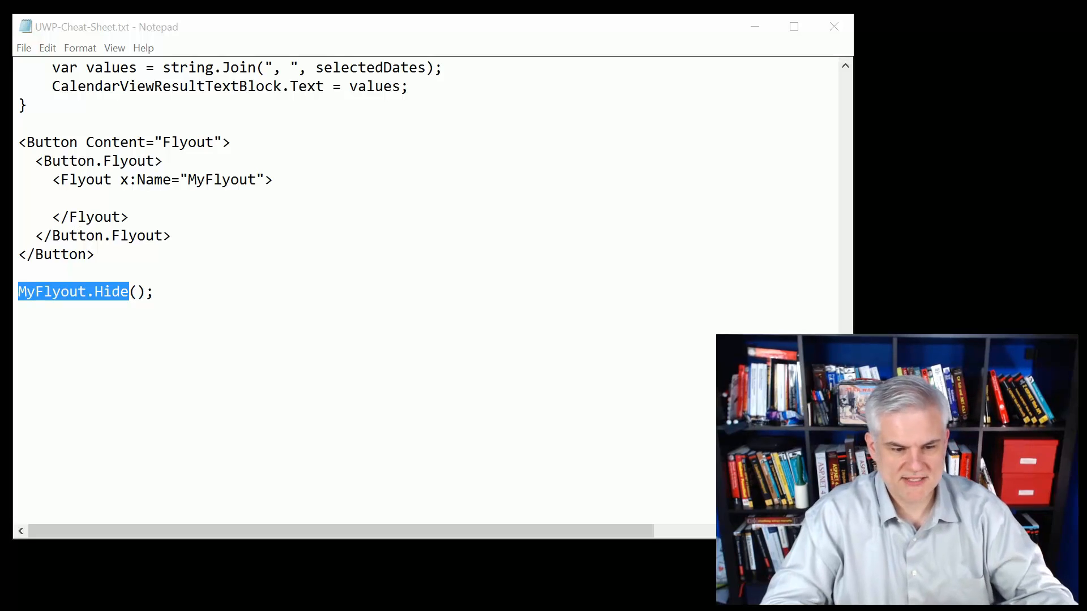
- Add the Button MenuFlyout snippet and point out MenuFlyoutSubItem (Item 5) and ToggleMenuFlyoutItem (Item 8) before the docs link
scroll("down", 3)
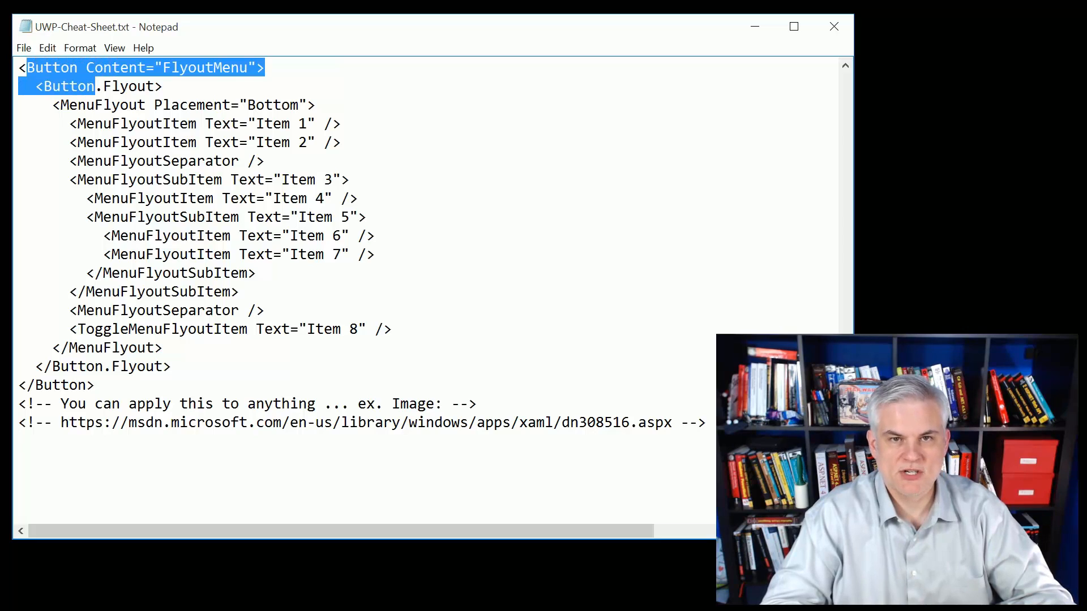
scroll("down", 3)
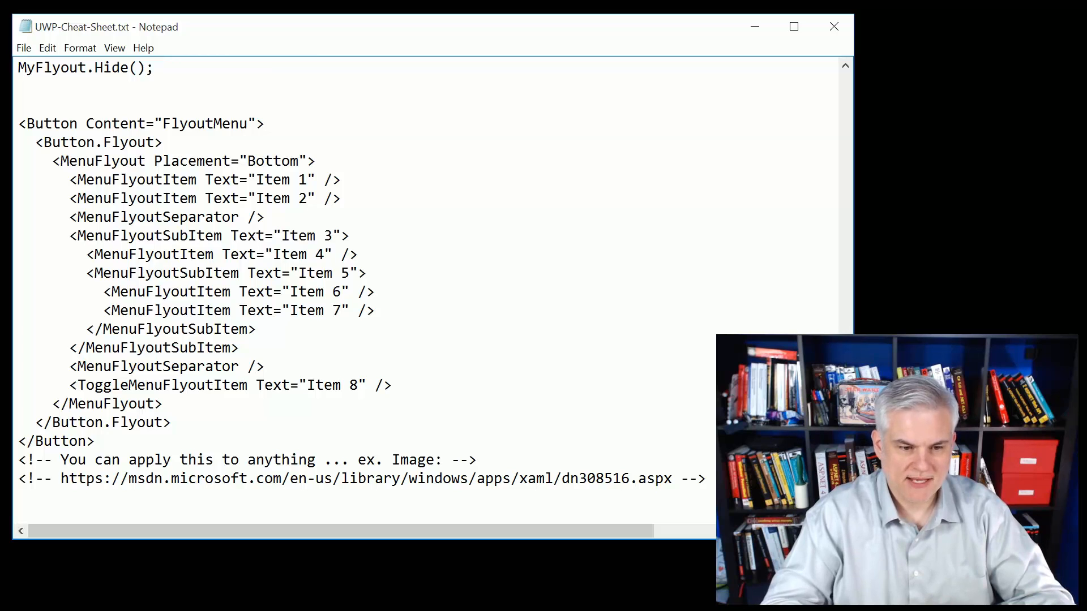
double_click(166, 216)
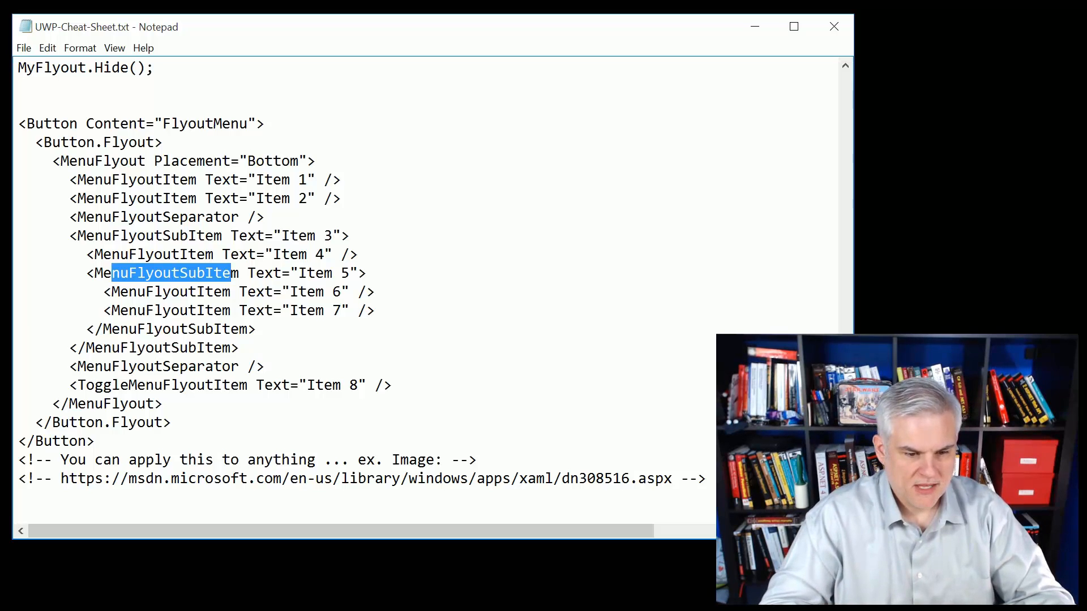
double_click(161, 385)
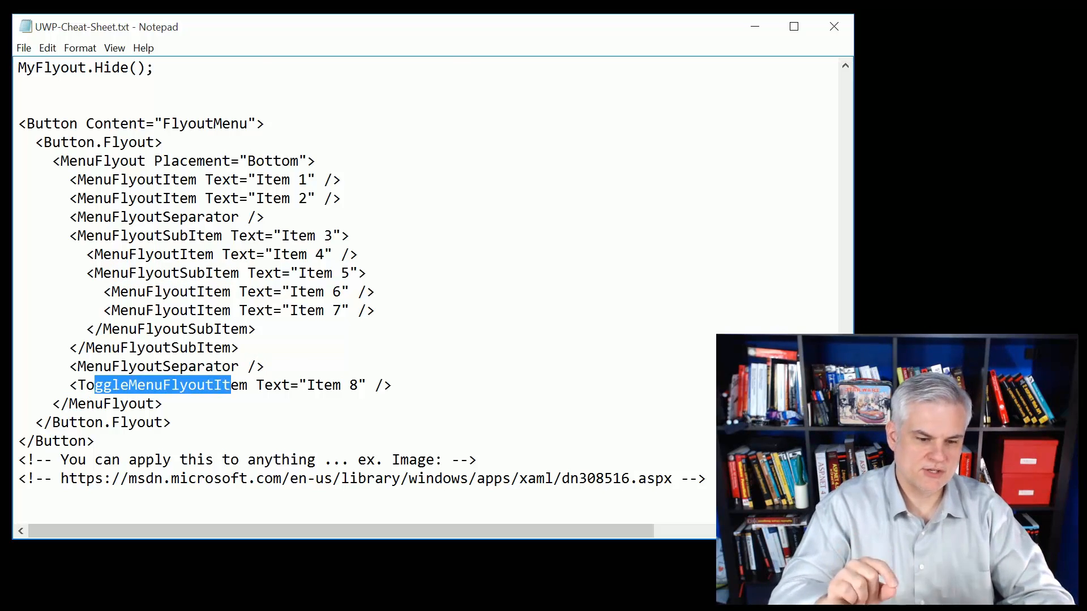
scroll("down", 3)
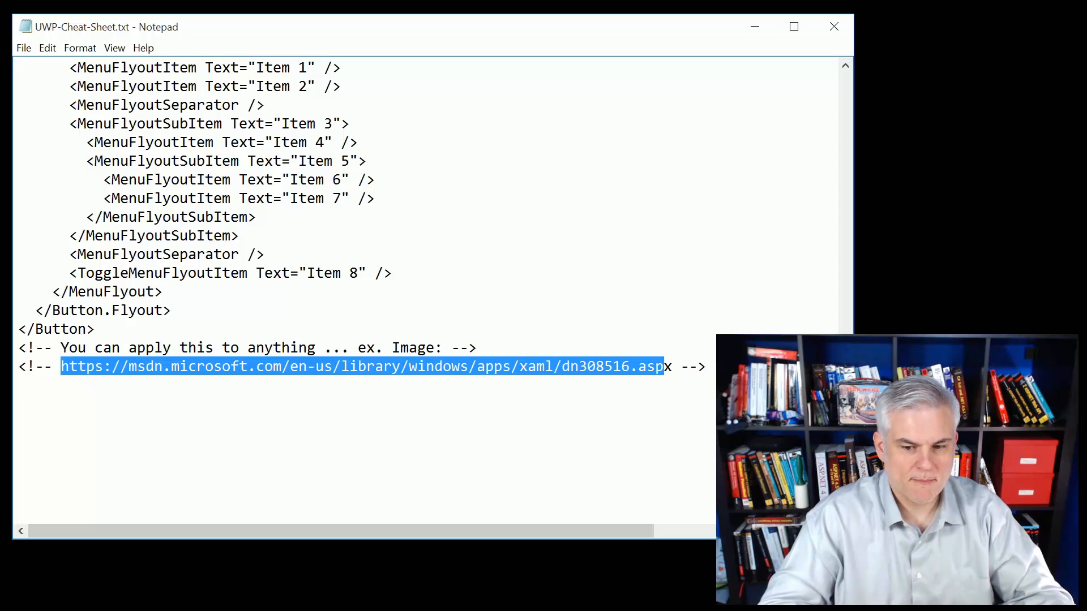
left_click(360, 443)
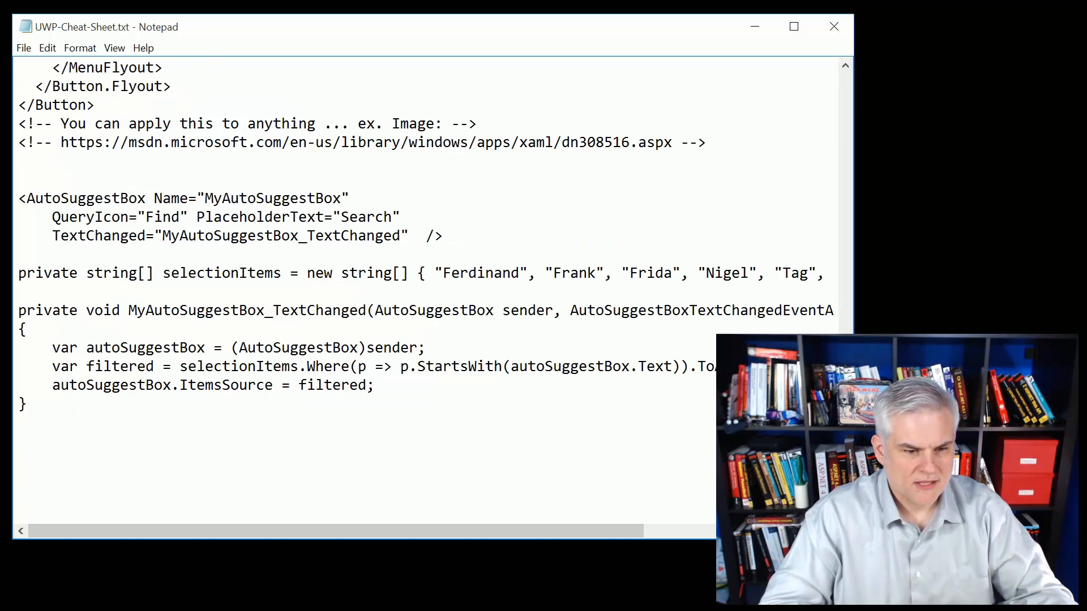
- Lay out the AutoSuggestBox attributes one per line and point out the Where and ToArray calls in the filter handler
double_click(97, 216)
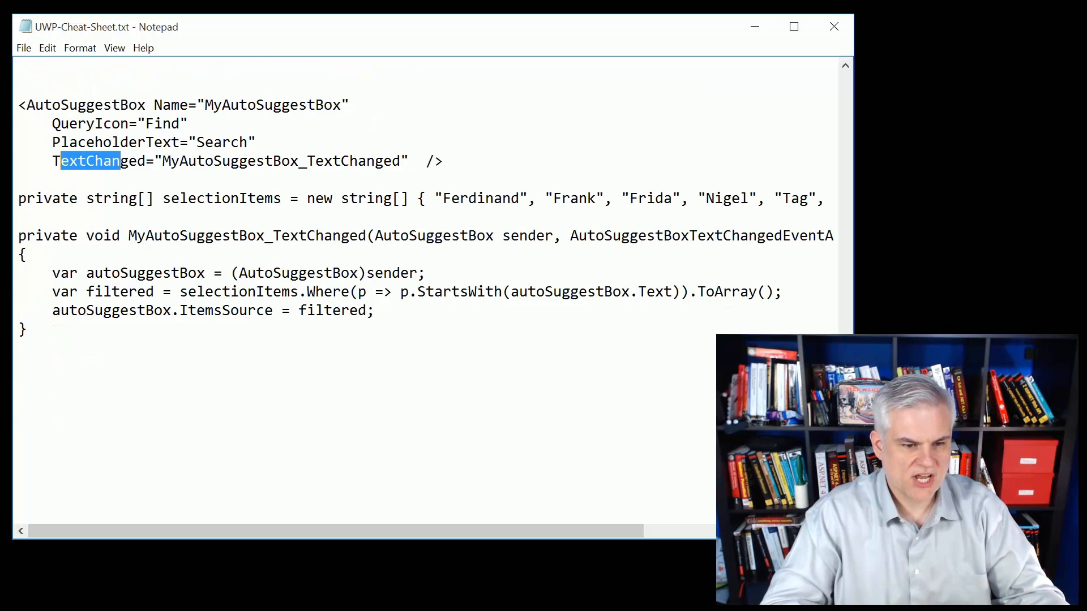
left_click(25, 254)
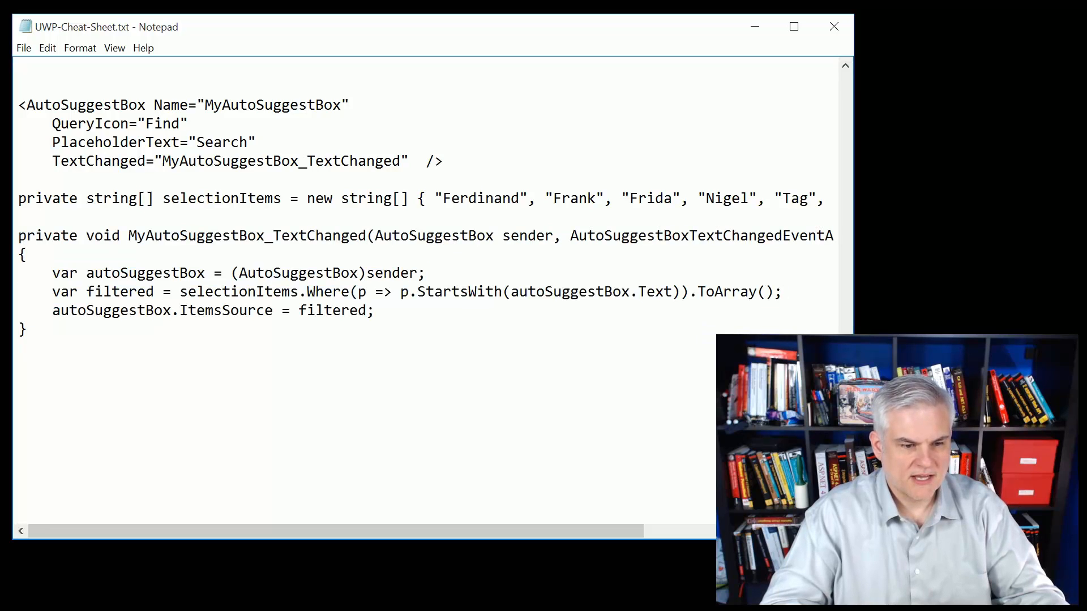
left_click_drag(33, 198, 331, 198)
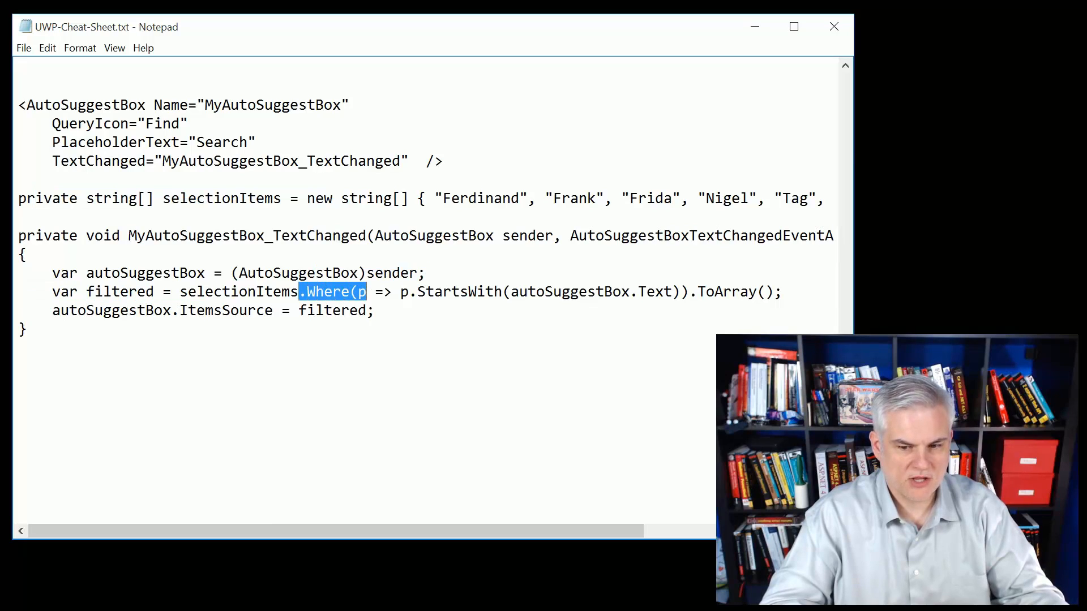
double_click(720, 291)
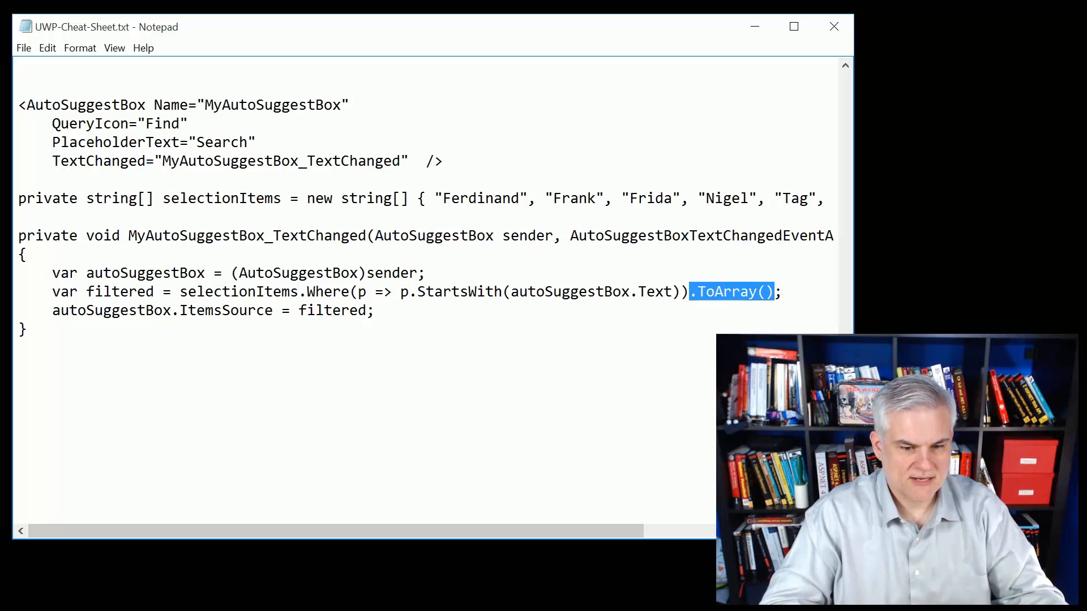
left_click(123, 309)
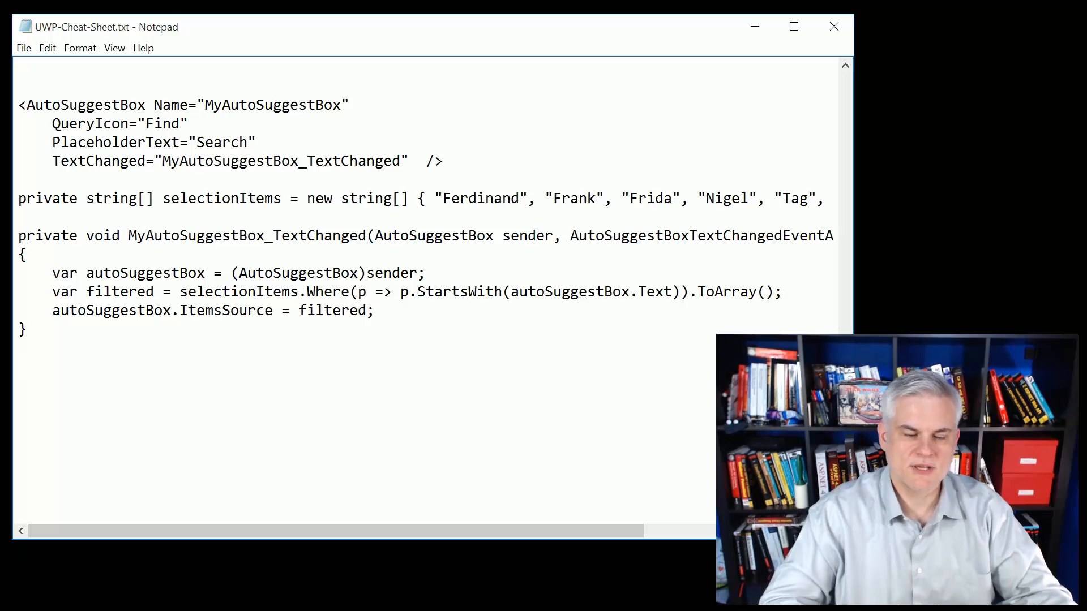
- Add Slider, a ProgressBar with Maximum bound to MySlider.Value, and an active ProgressRing below the handler
left_click(21, 386)
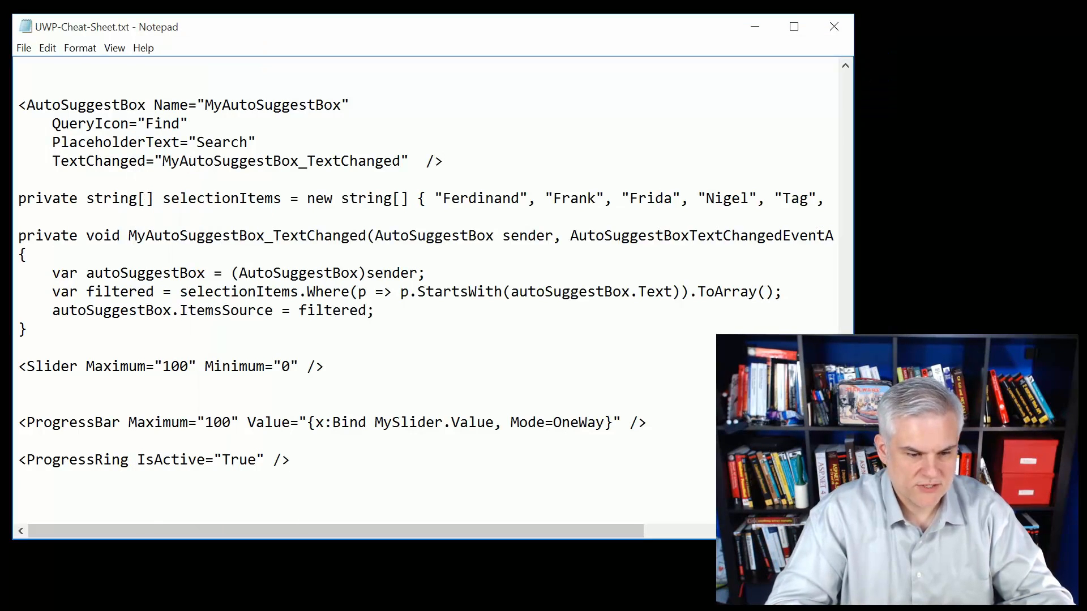
scroll("down", 3)
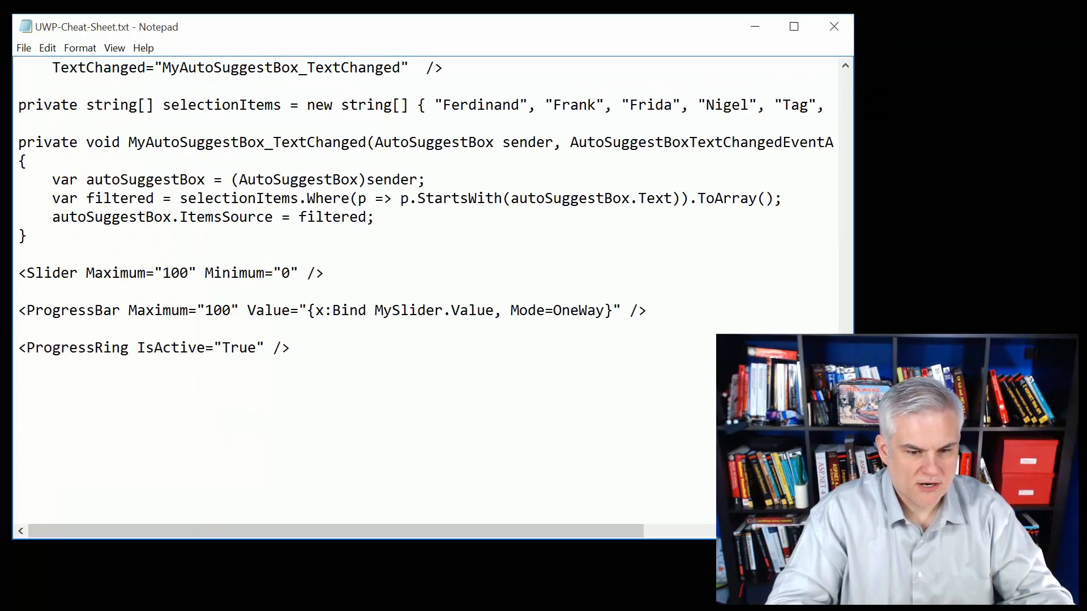
double_click(162, 310)
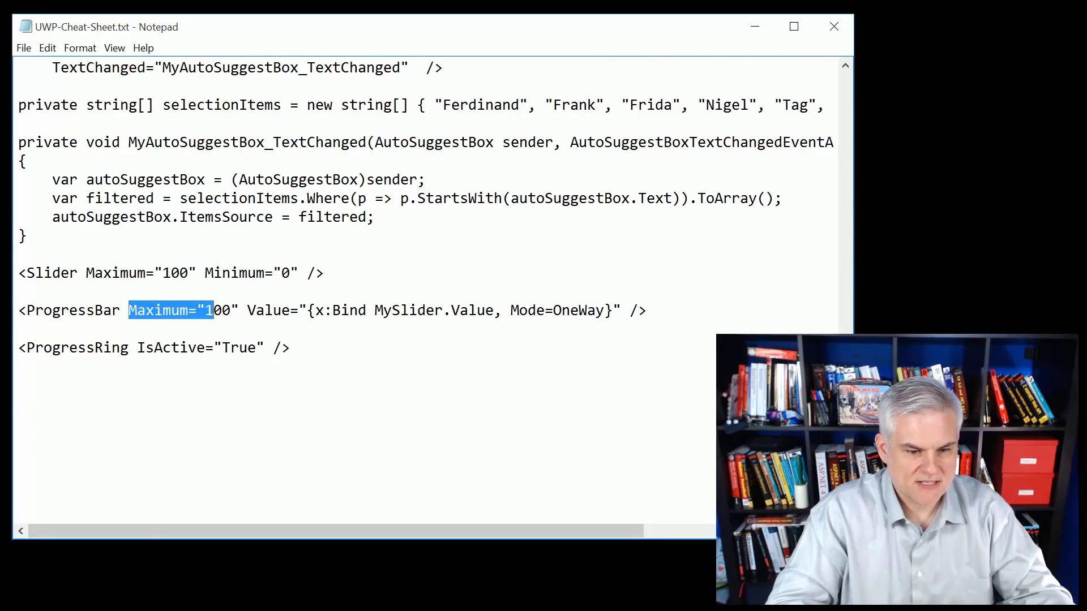
left_click(251, 310)
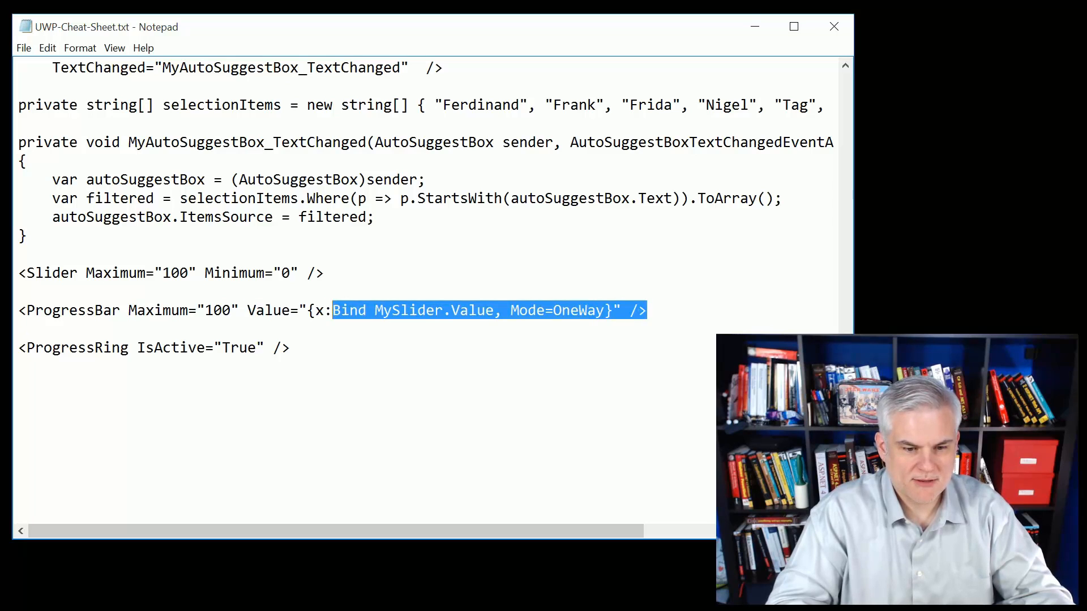
double_click(343, 310)
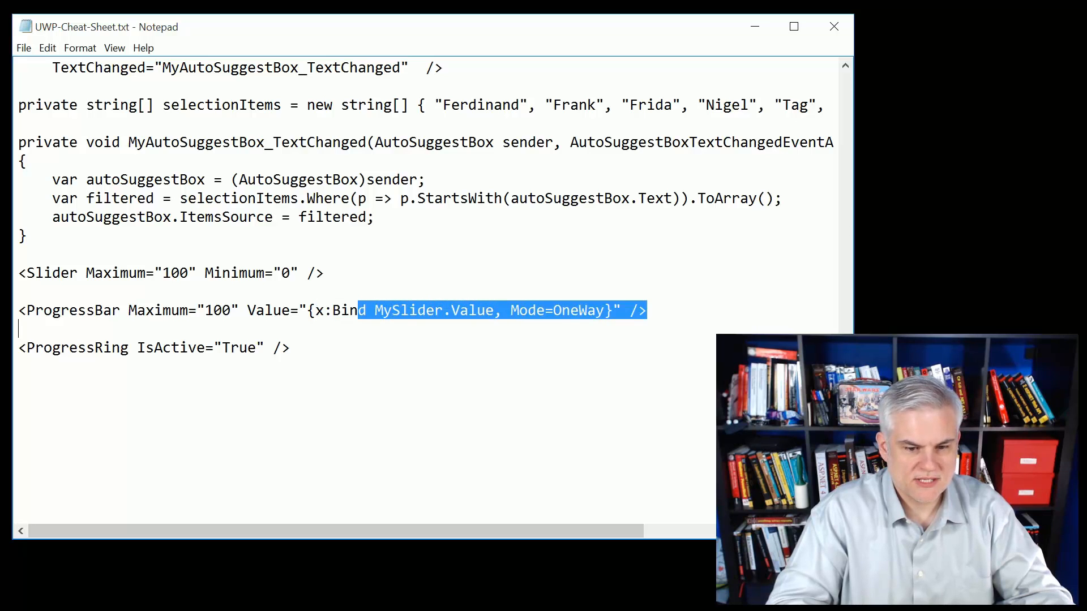
left_click(129, 272)
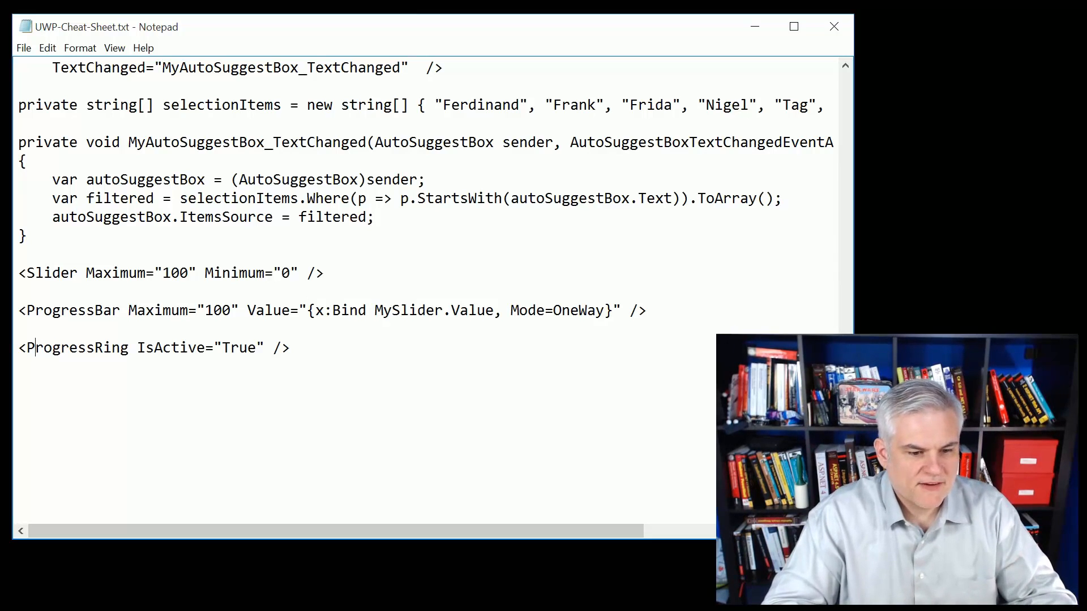
double_click(77, 347)
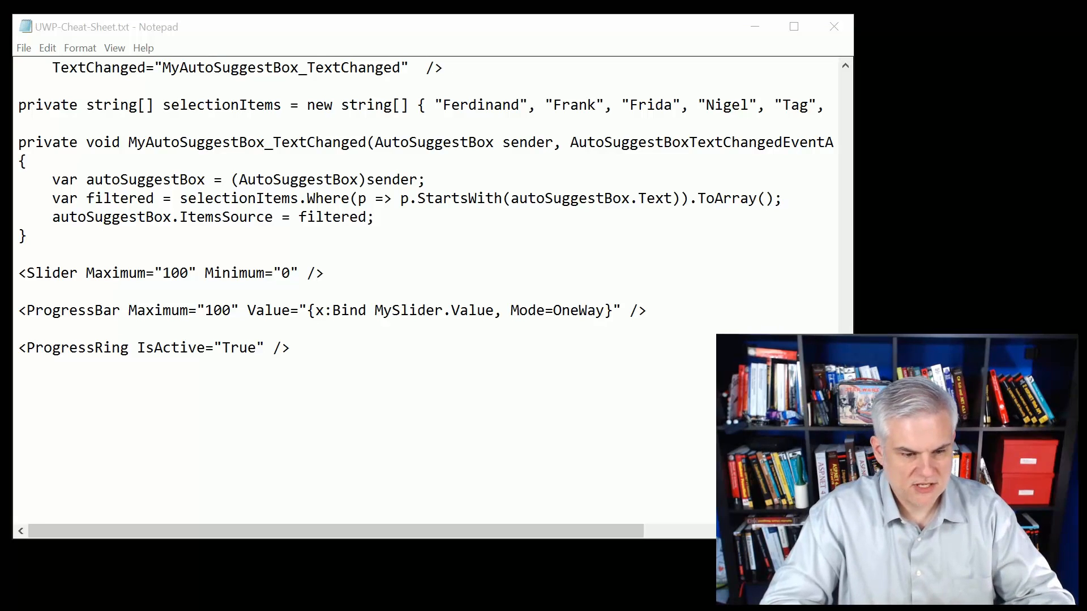
- Append the UWP-26 ScrollViewer heading, Auto scrollbar visibility markup and the StackPanel warning at the end of the file
scroll("down", 3)
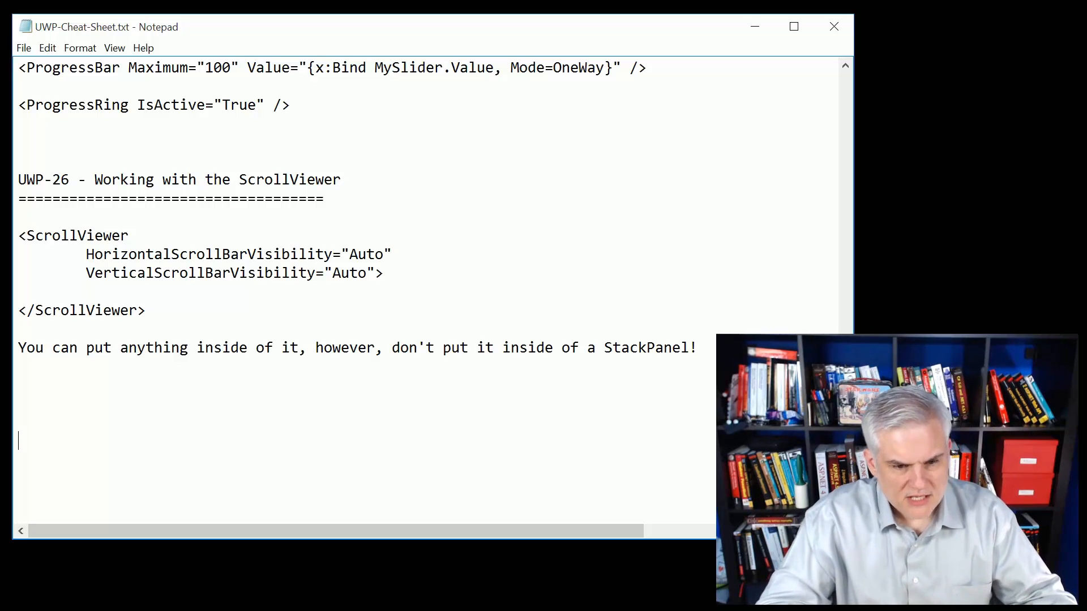
double_click(139, 253)
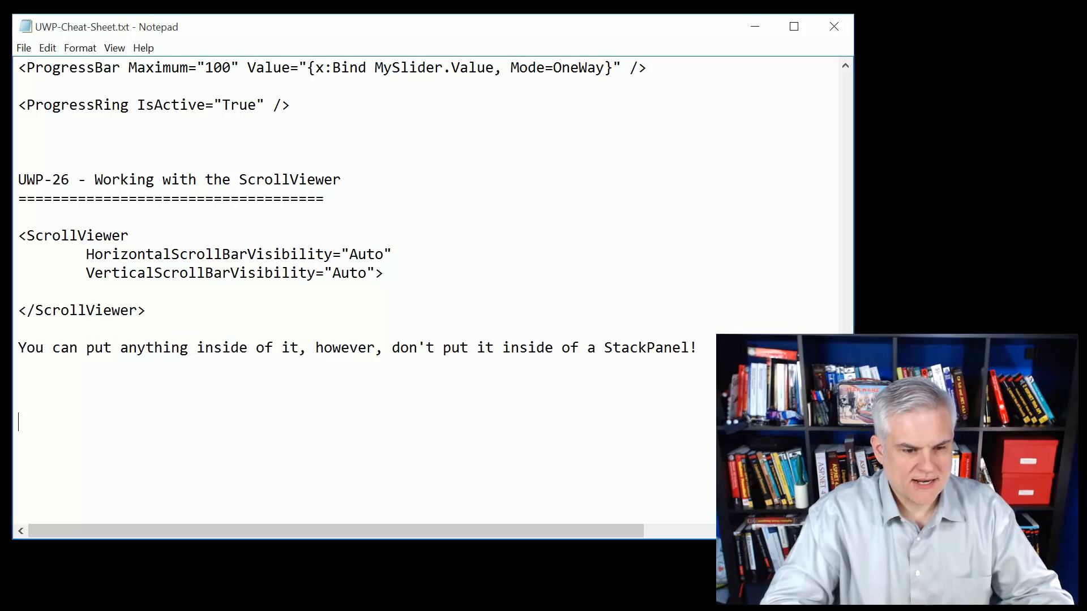
- Add the UWP-27 Canvas and Shapes notes ending with the Canvas.ZIndex stacking explanation and select the shape markup block
scroll("down", 3)
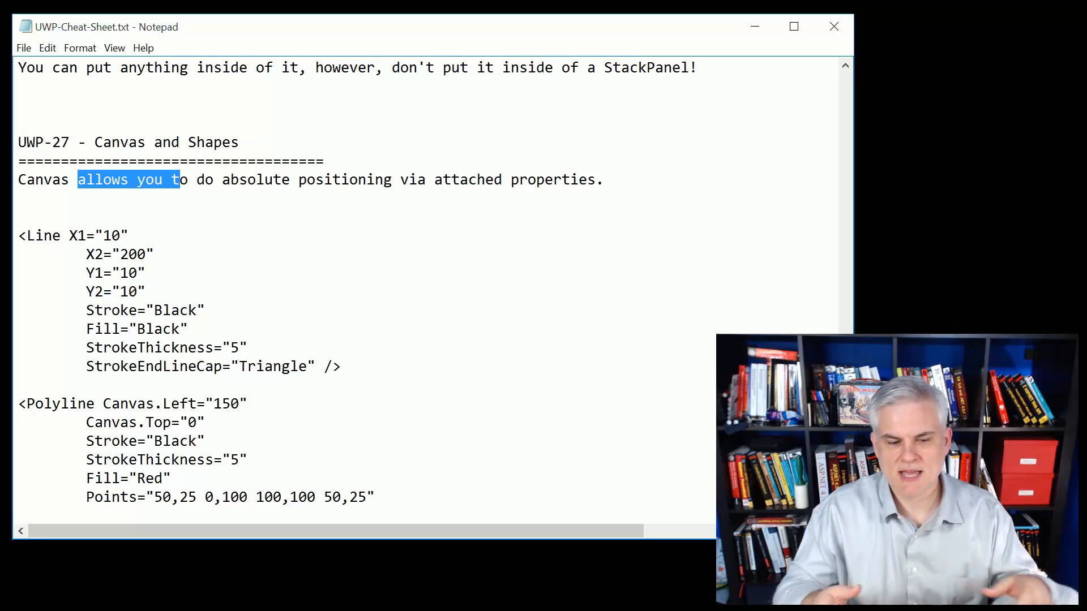
scroll("down", 3)
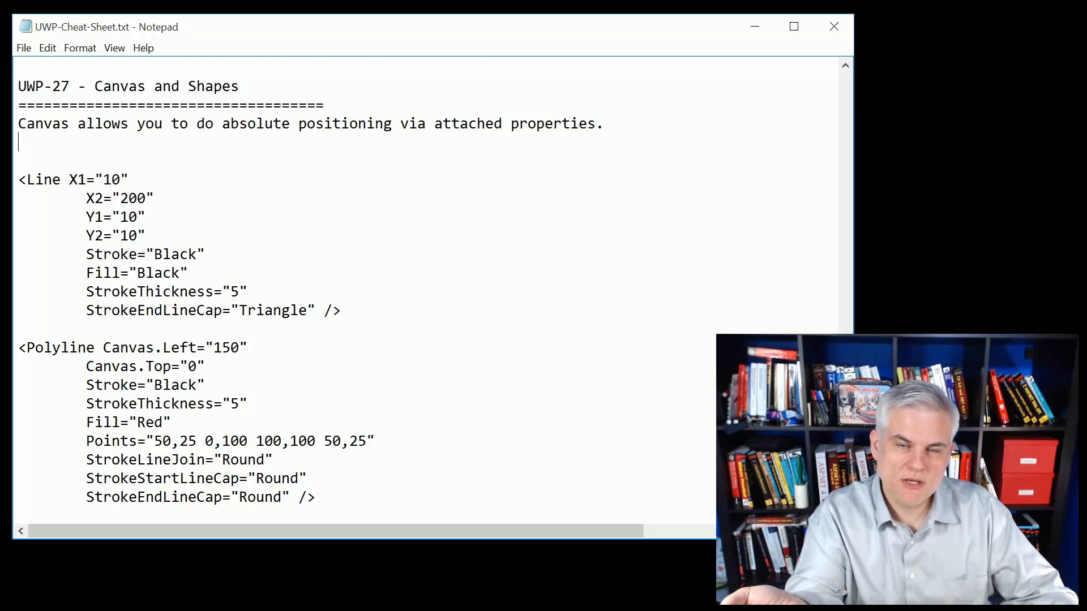
scroll("down", 3)
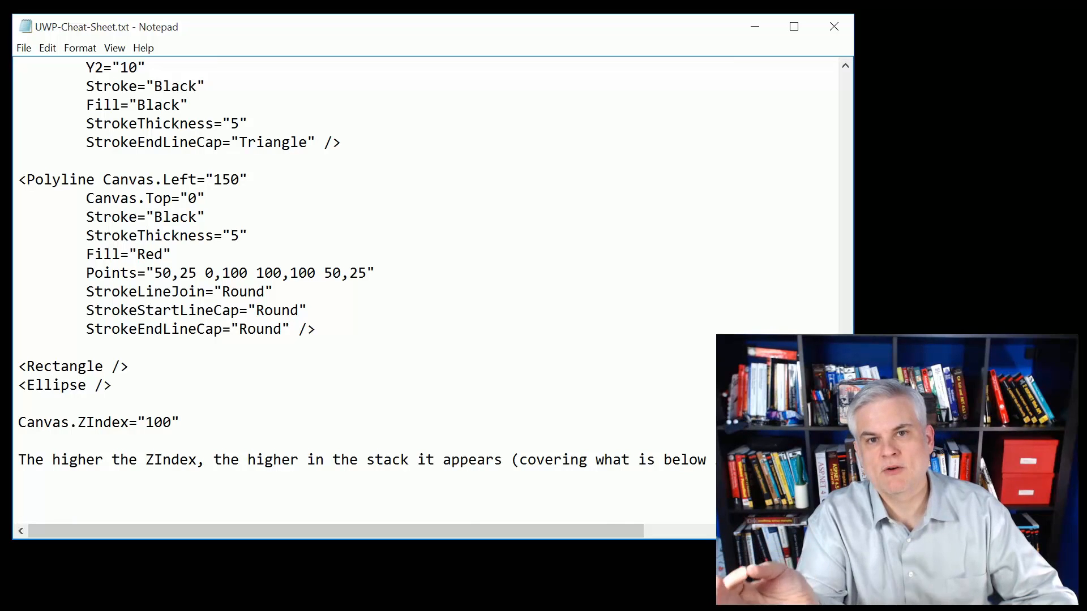
scroll("up", 3)
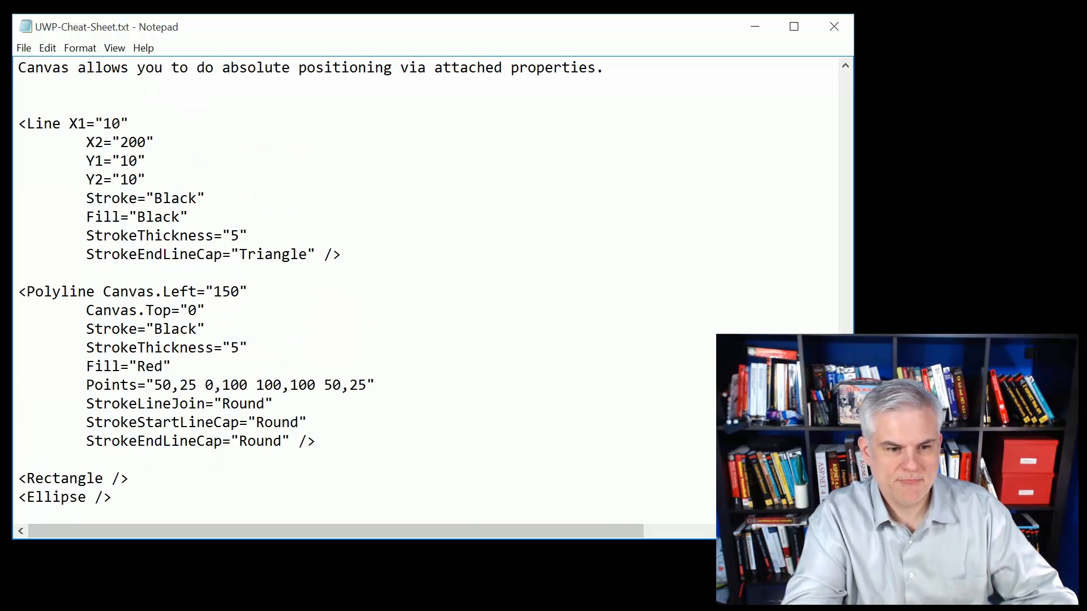
left_click_drag(24, 124, 264, 254)
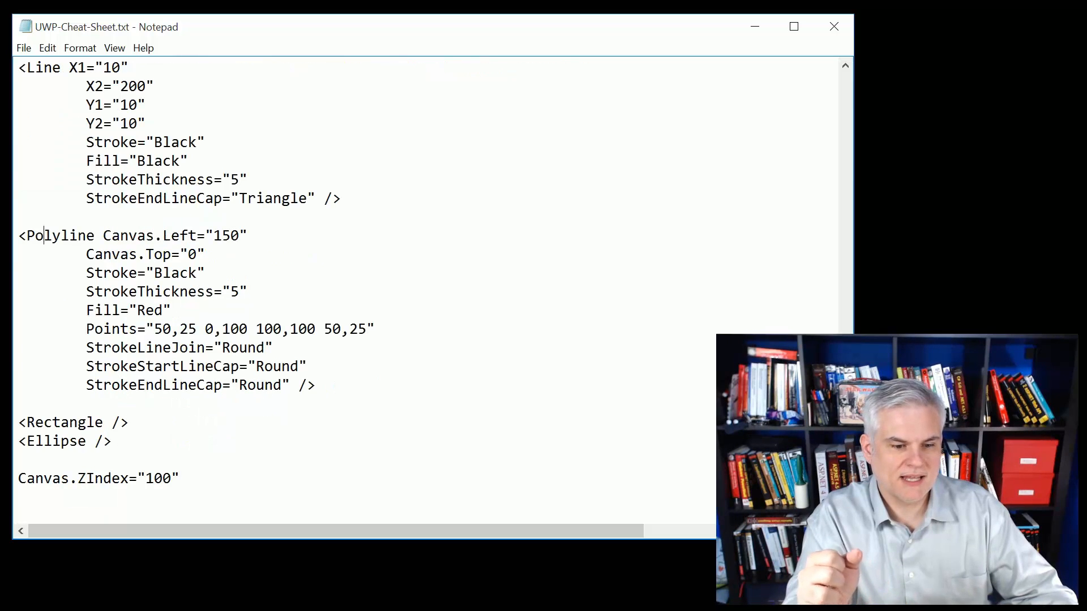
- Point out the Polyline element with its closing point and then the Ellipse element
double_click(174, 234)
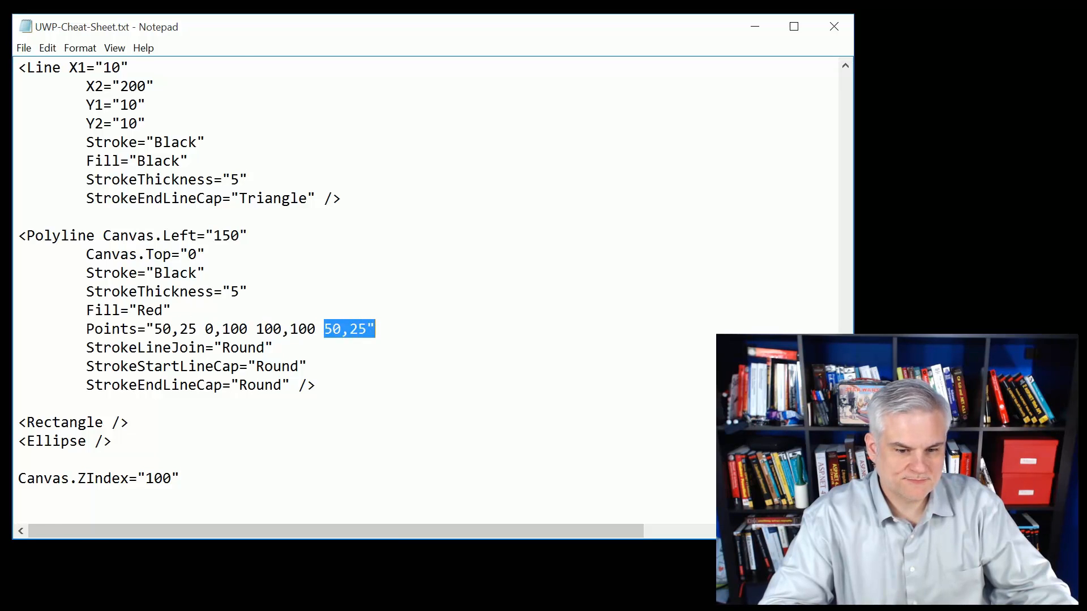
scroll("down", 3)
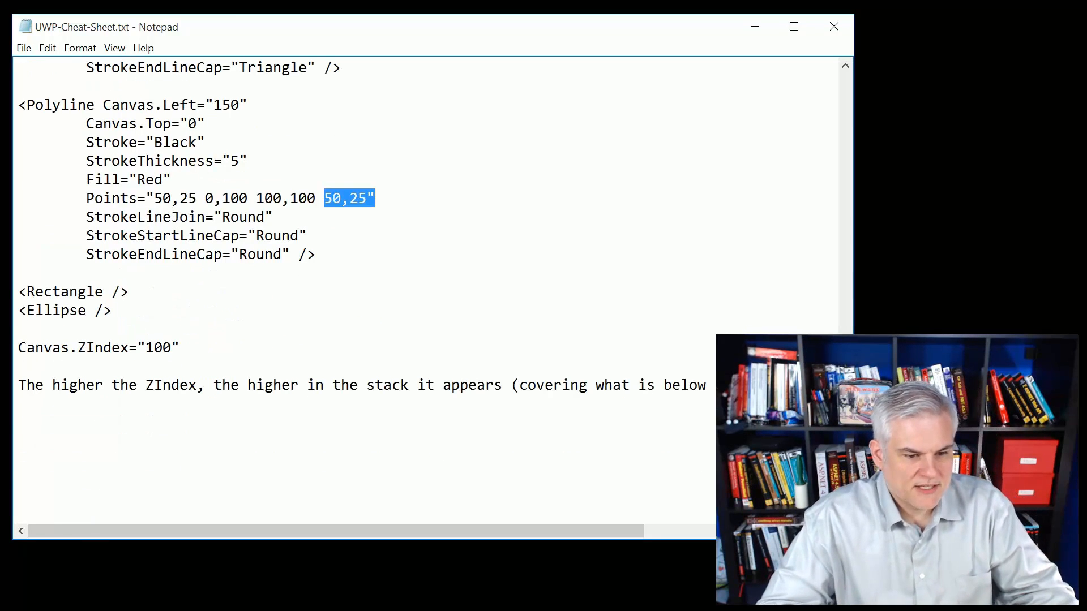
left_click(67, 310)
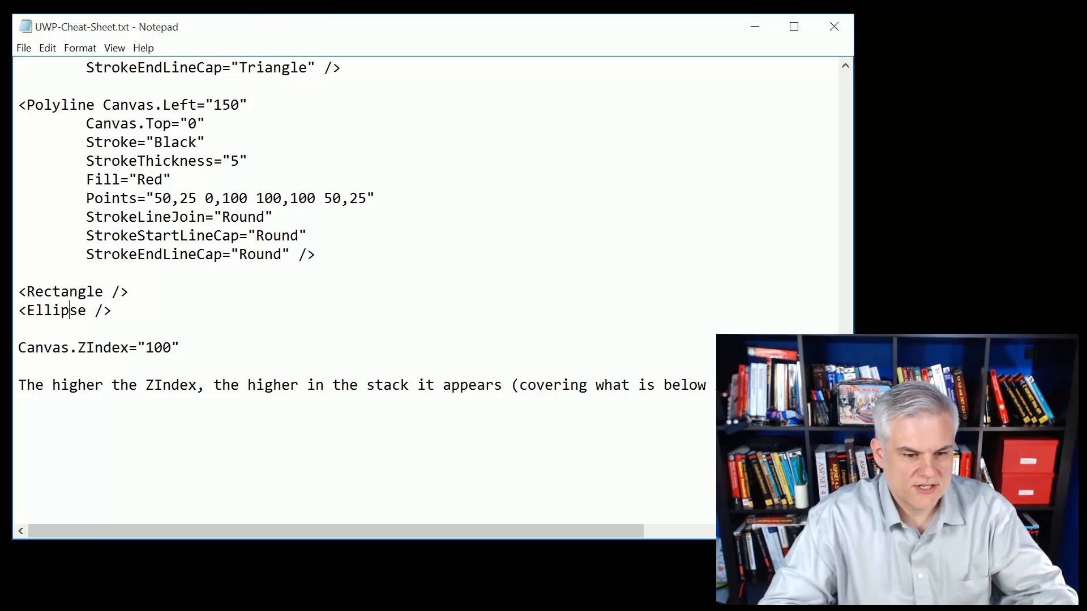
double_click(102, 347)
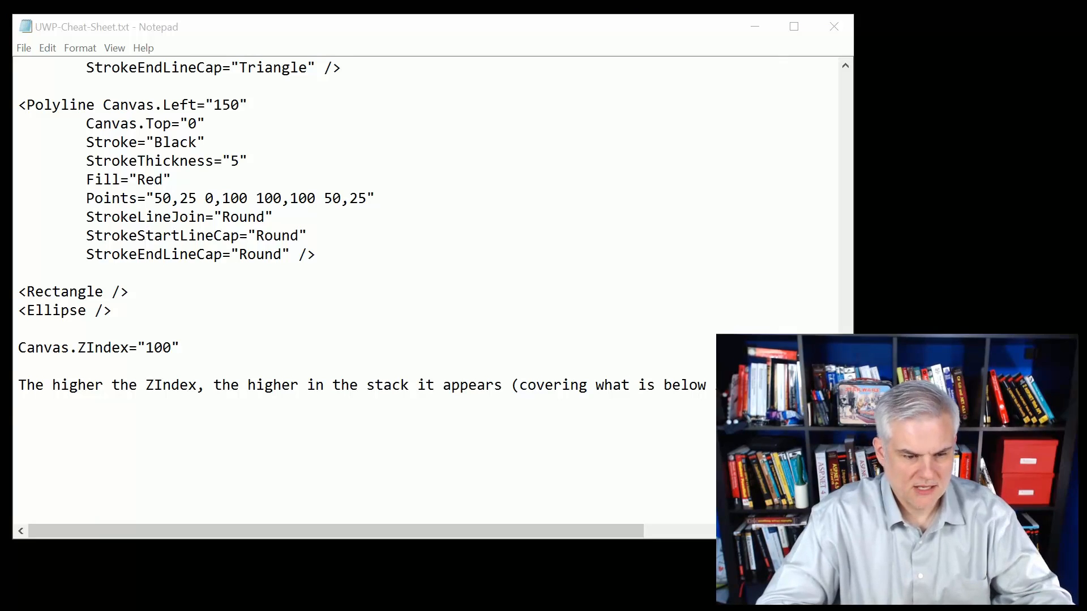
- Add the UWP-28 XAML Styles Page.Resources notes and point out the MyBrush key with its Brown colour
scroll("down", 3)
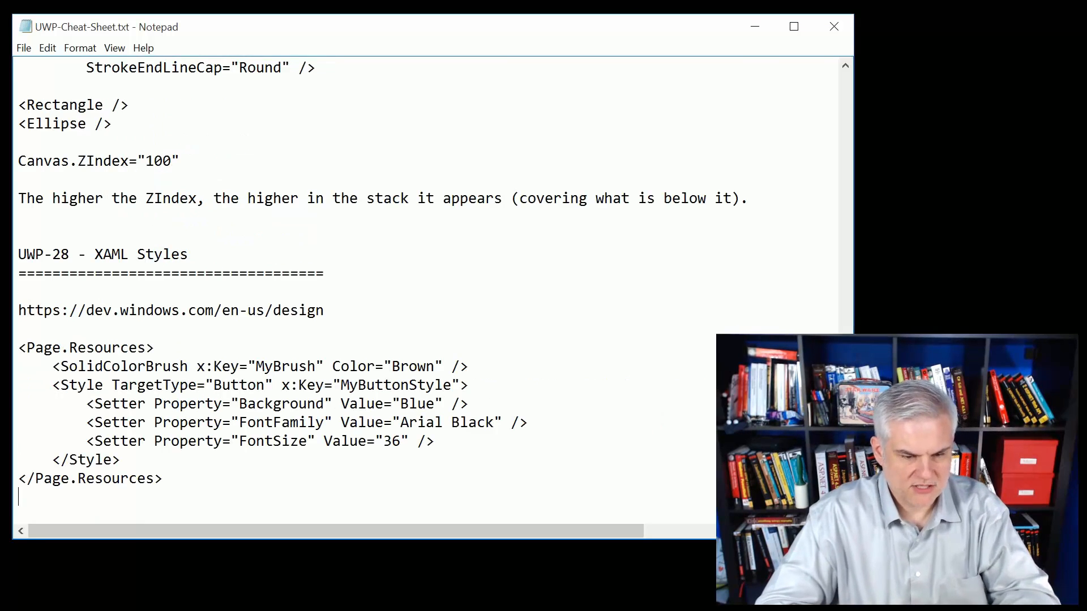
scroll("down", 3)
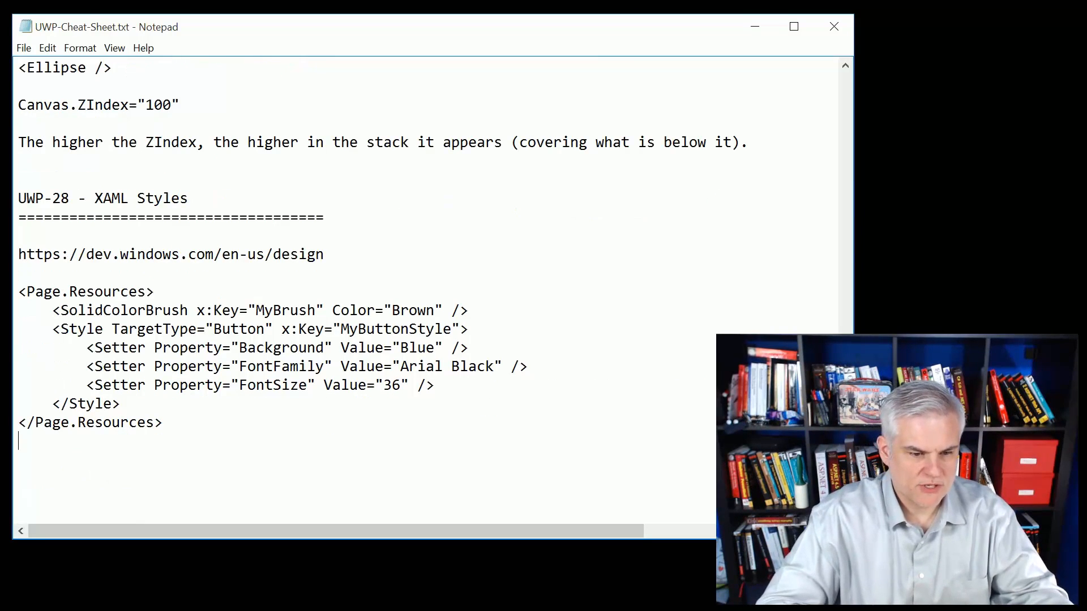
double_click(123, 309)
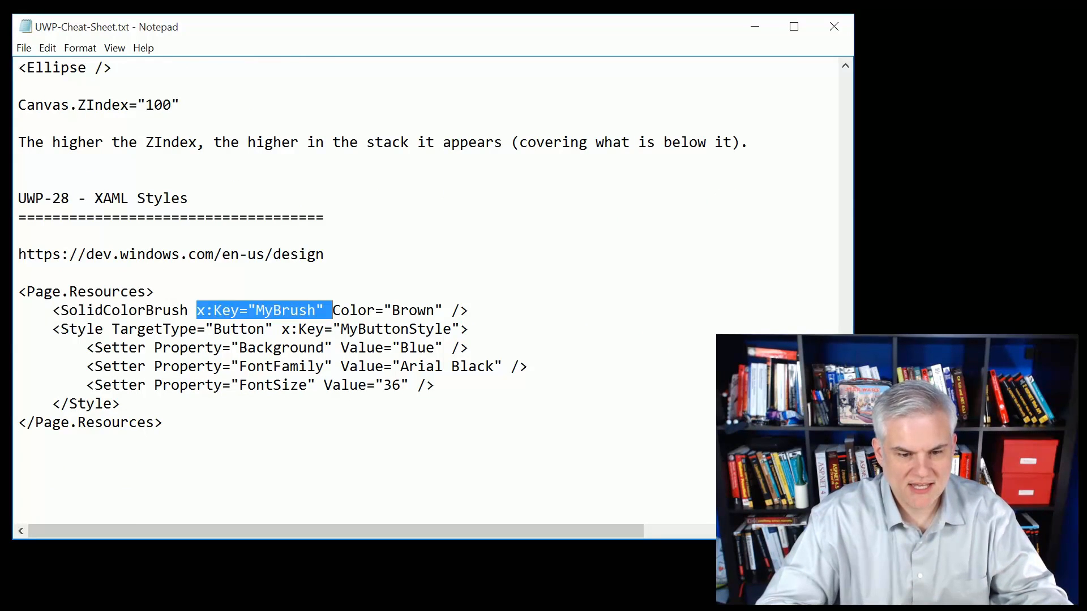
double_click(410, 309)
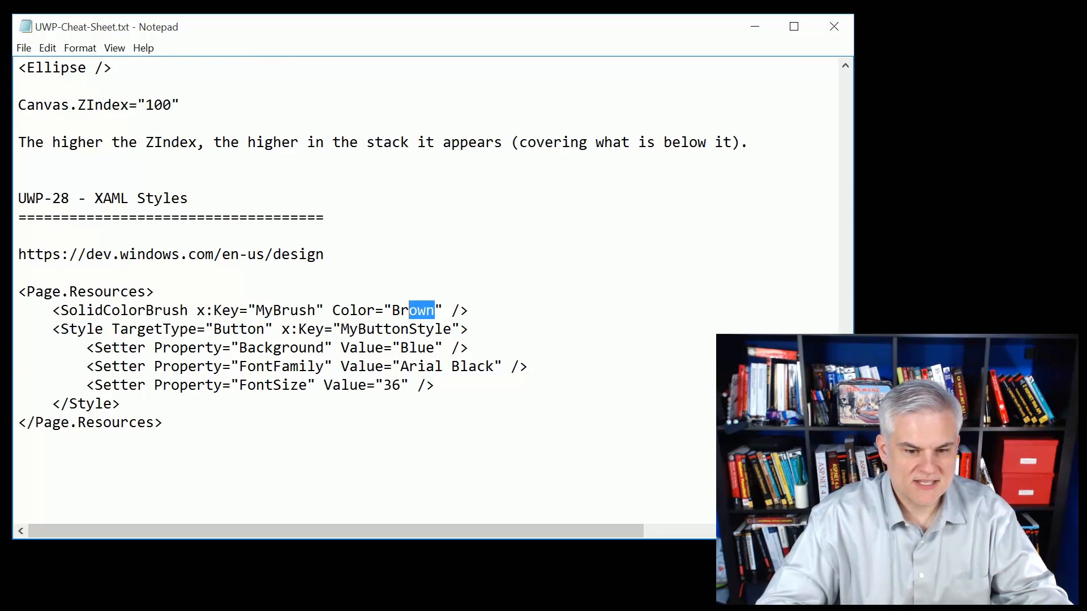
double_click(412, 309)
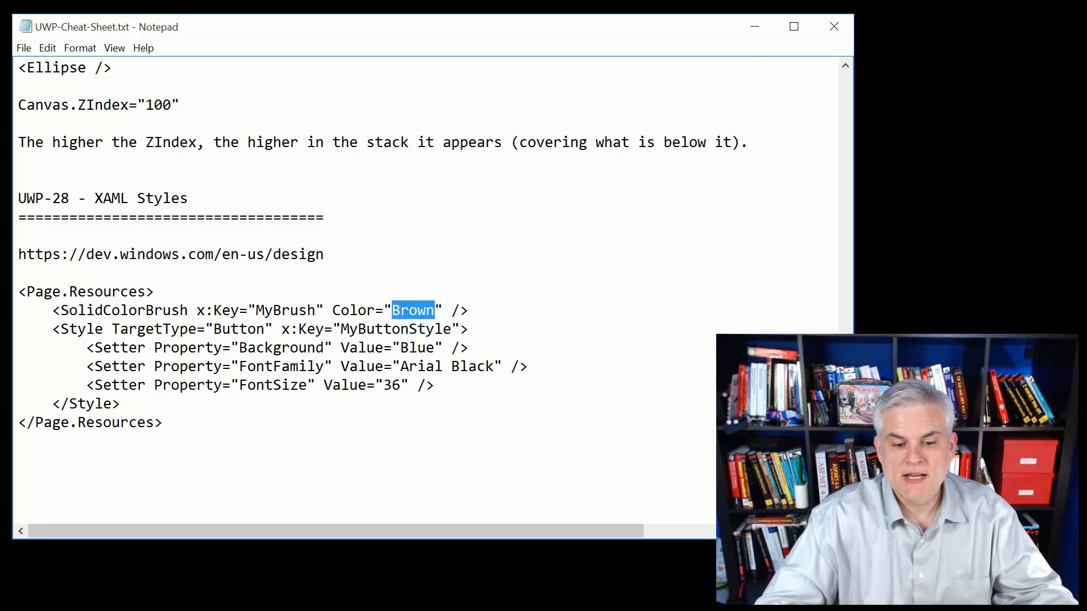
left_click(282, 309)
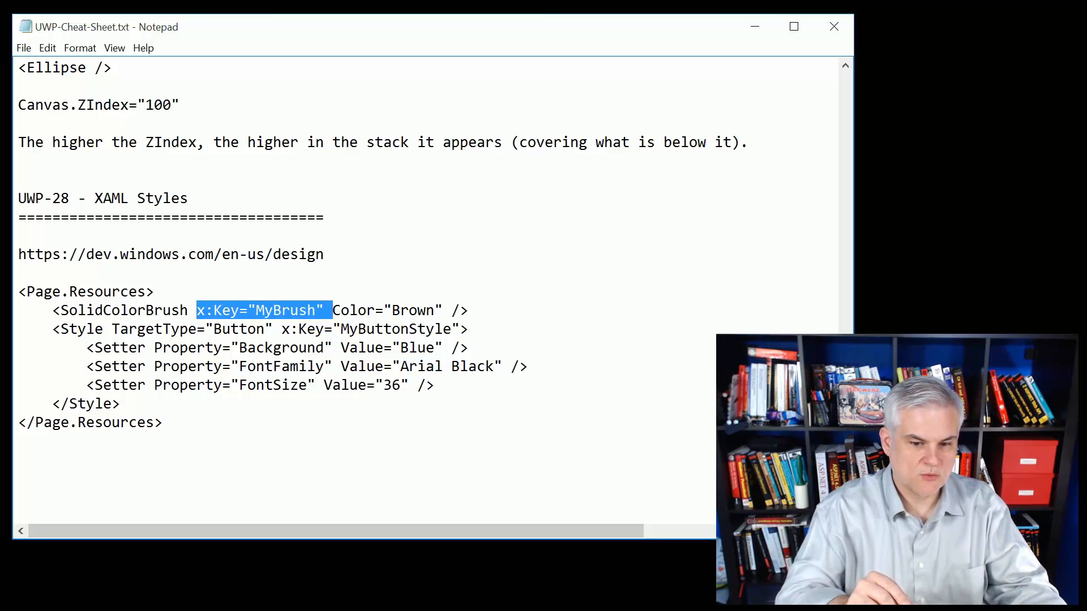
- Add the StaticResource Binding syntax line and the Button using MyButtonStyle, highlighting the MyButtonStyle key
left_click(399, 310)
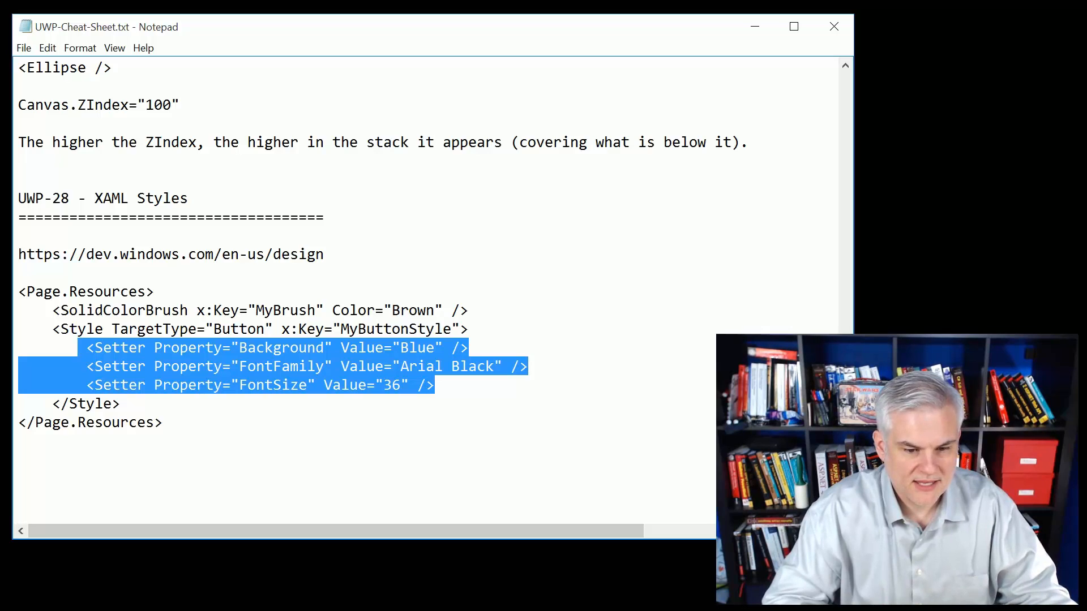
double_click(391, 328)
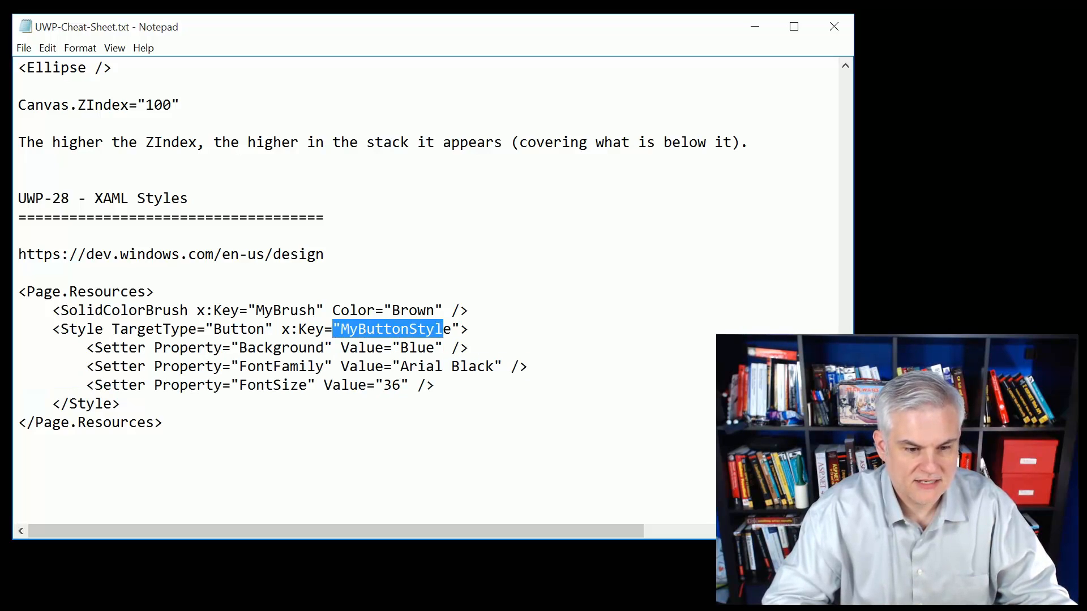
double_click(187, 329)
type("<Button Content=\"OK\" Style=\"{StaticResource MyButtonStyle}\" />")
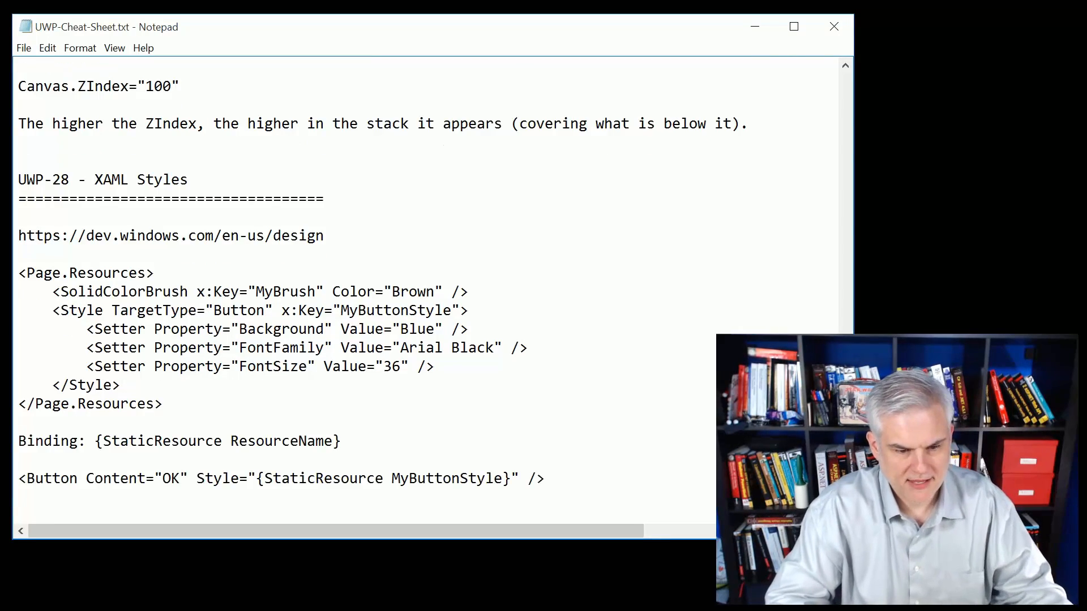
- Add the Application.Resources note and Dictionary1.xaml red-brush example, pointing out the StaticResource ResourceName binding syntax
scroll("down", 3)
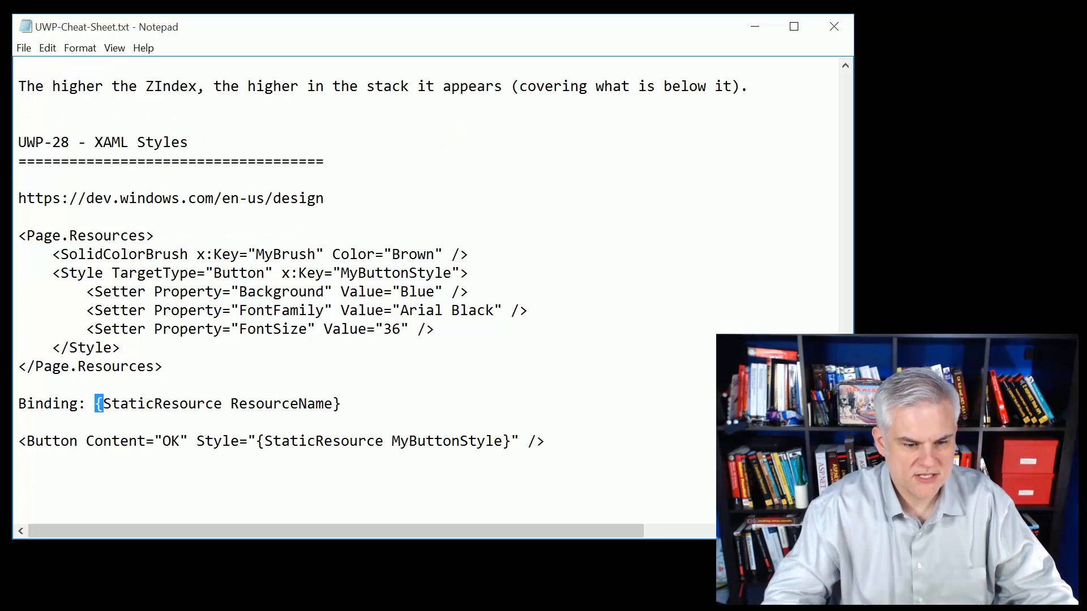
double_click(283, 403)
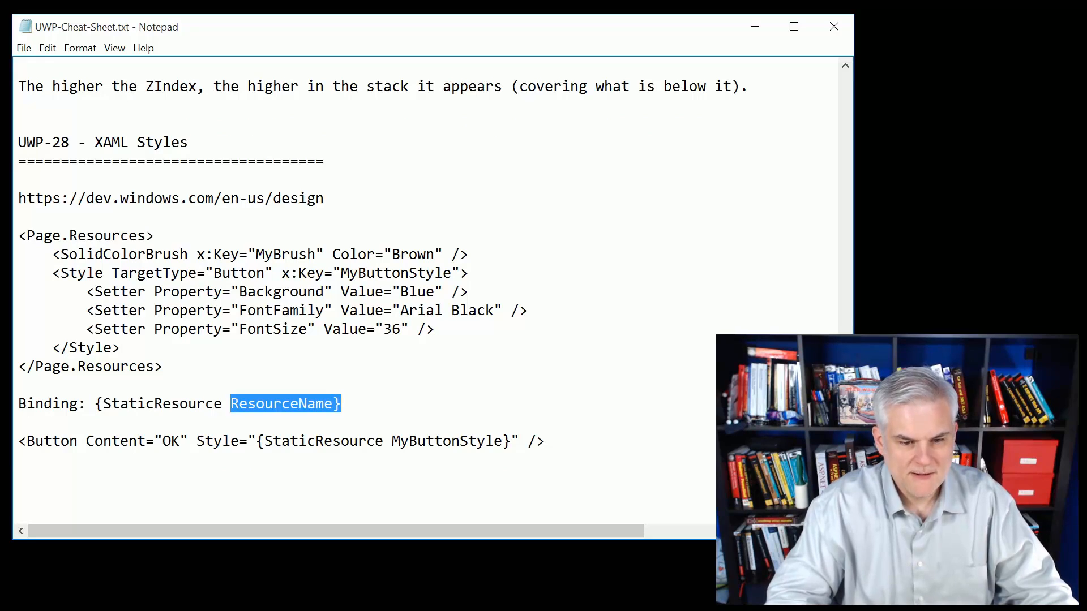
double_click(373, 272)
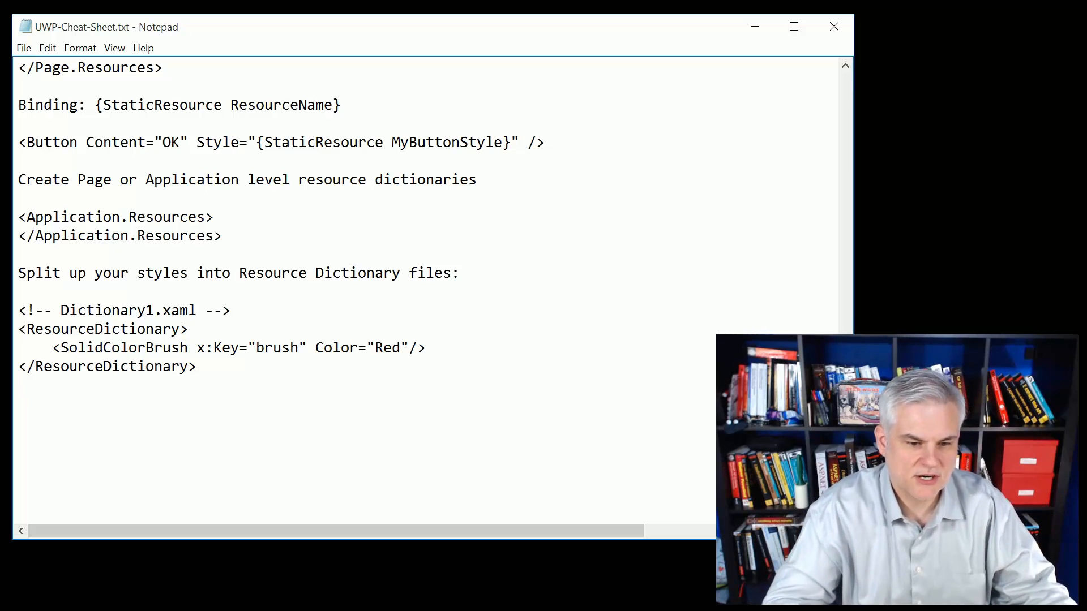
- Add the merged-dictionary Page example with a StaticResource TextBlock and the UWP-29 XAML Themes heading with its link
double_click(35, 310)
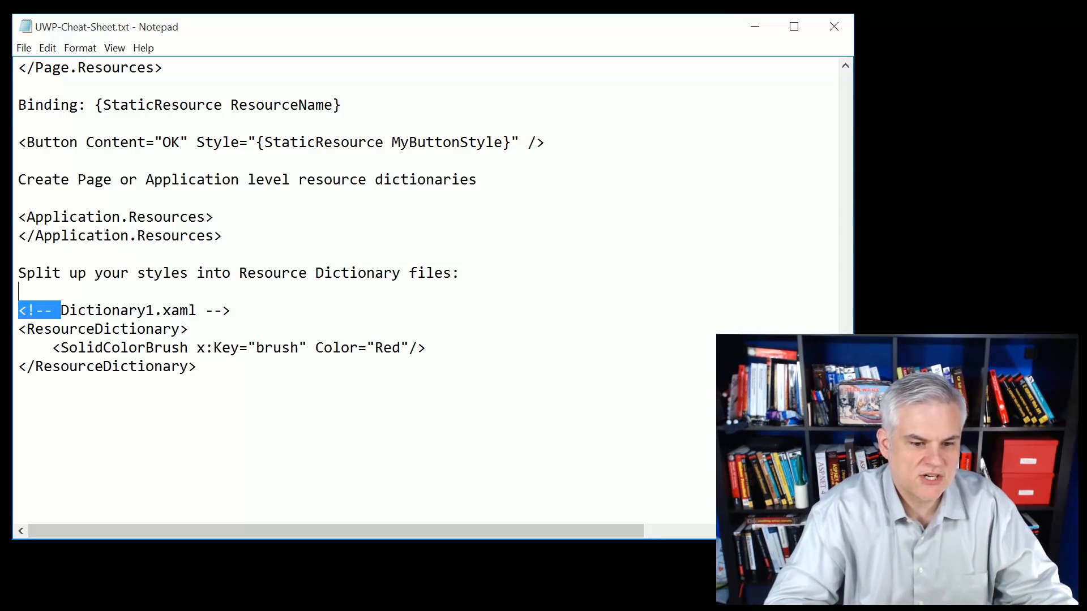
double_click(118, 347)
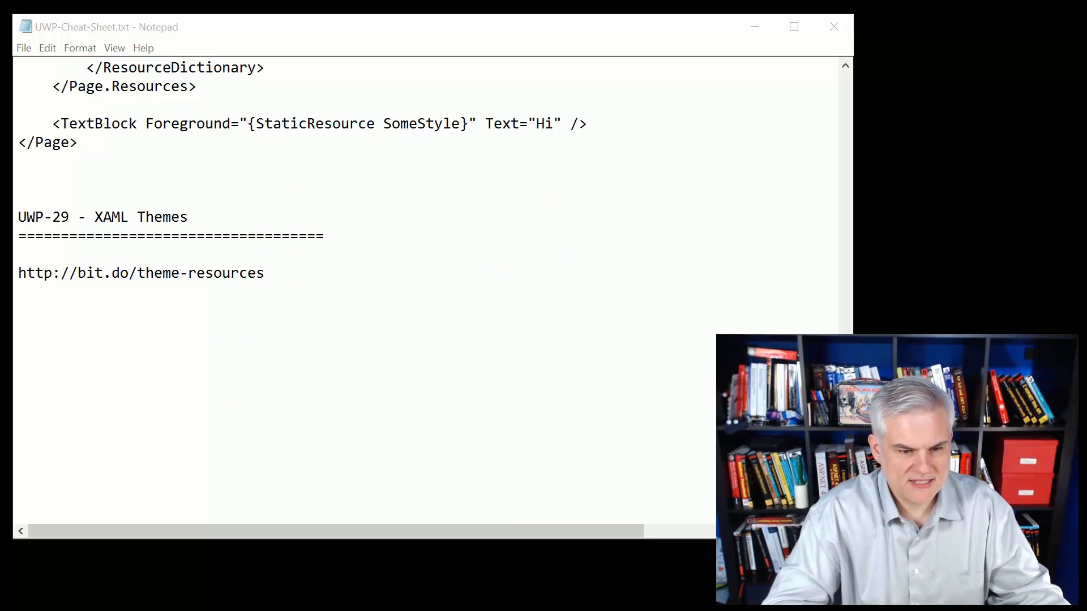
- Add the tip 'Put your mouse on a style, hit F12 to open generic.xaml' and the ThemeResource Grid example
type("Put your mouse on a style, hit F12 to open generic.xaml")
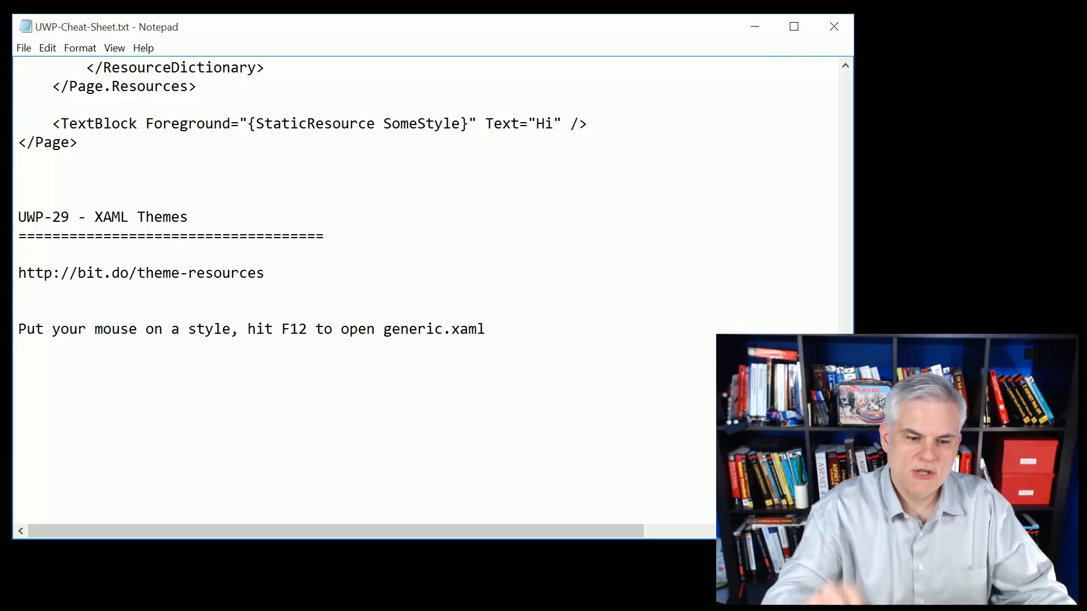
double_click(404, 328)
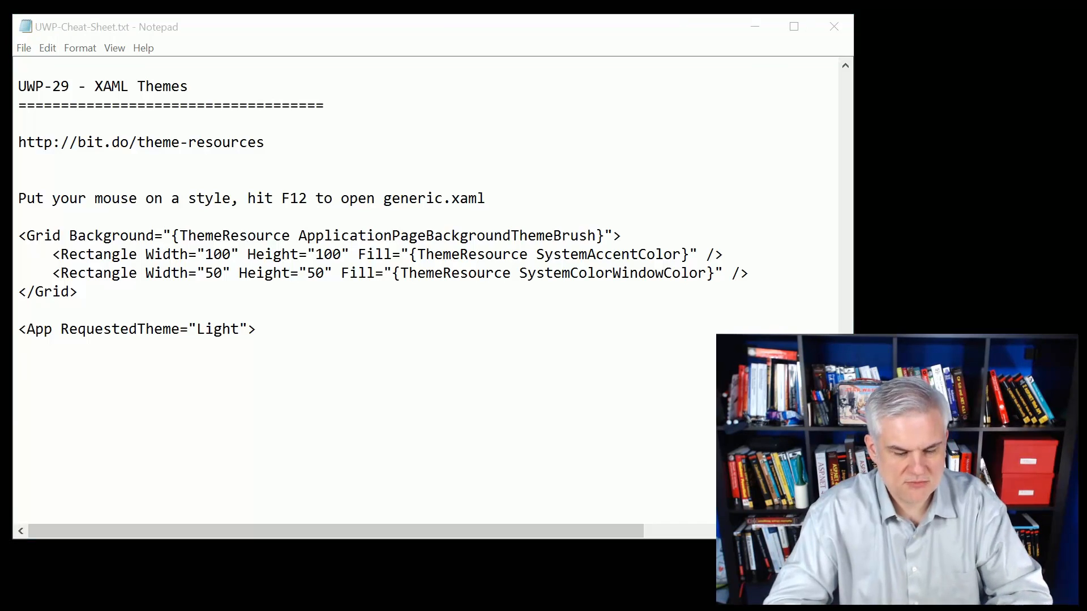
- Add the notes 'High Contrast themes override styles.' and 'Lots of different styles of system styles defined:'
type("High Contrast themes override styles.")
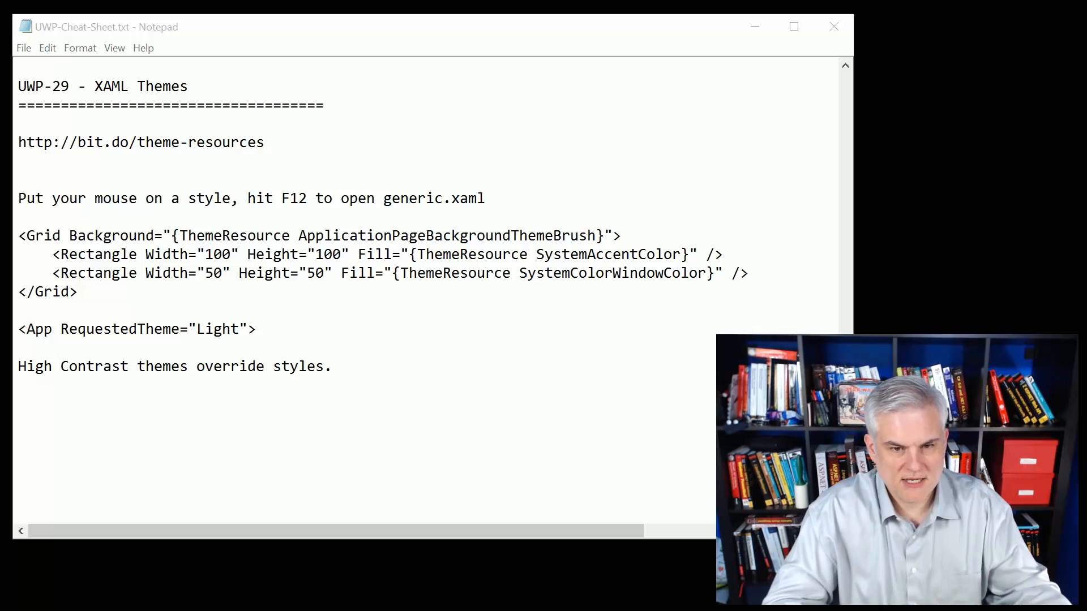
type("Lots of different styles of system styles defined:")
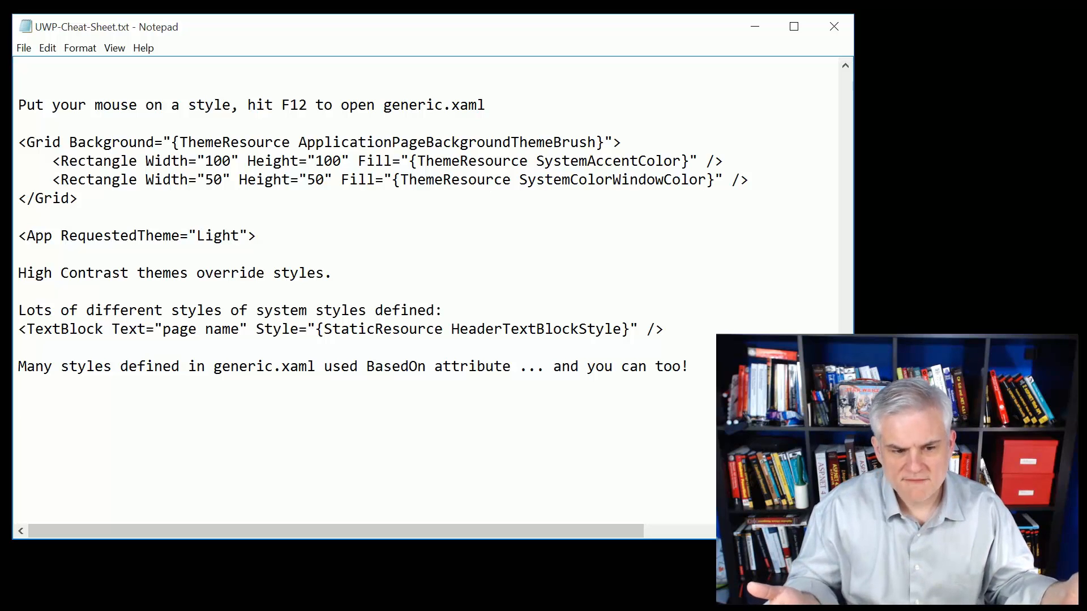
left_click(491, 328)
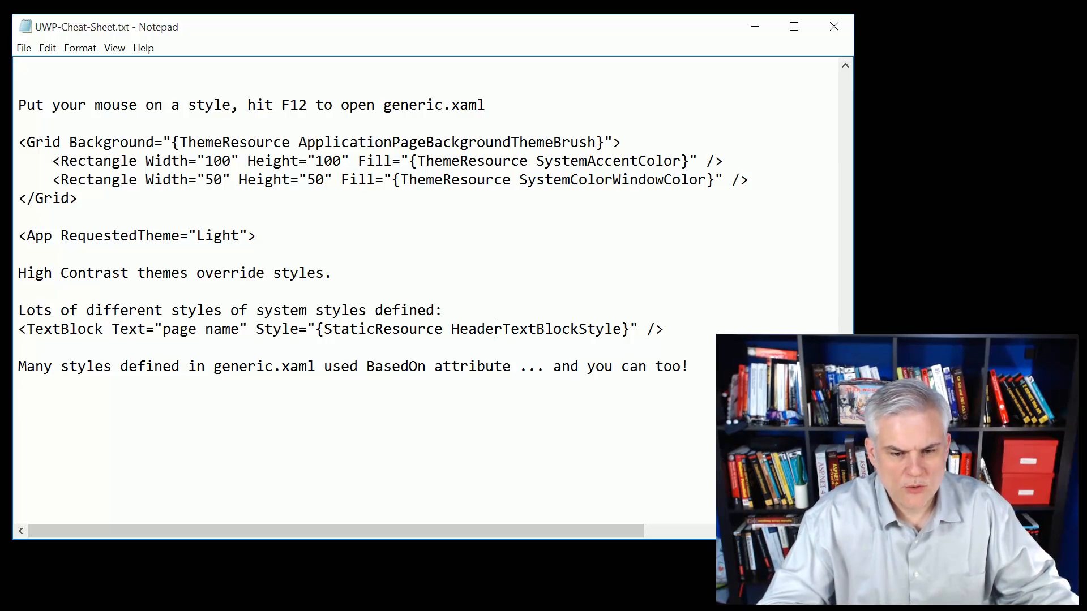
double_click(543, 328)
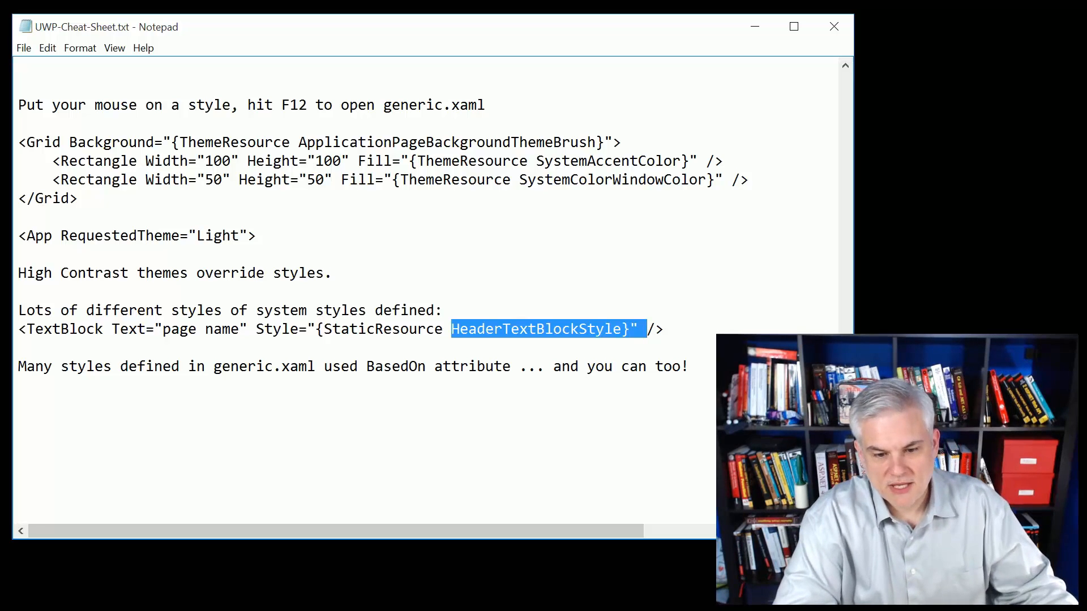
left_click(499, 328)
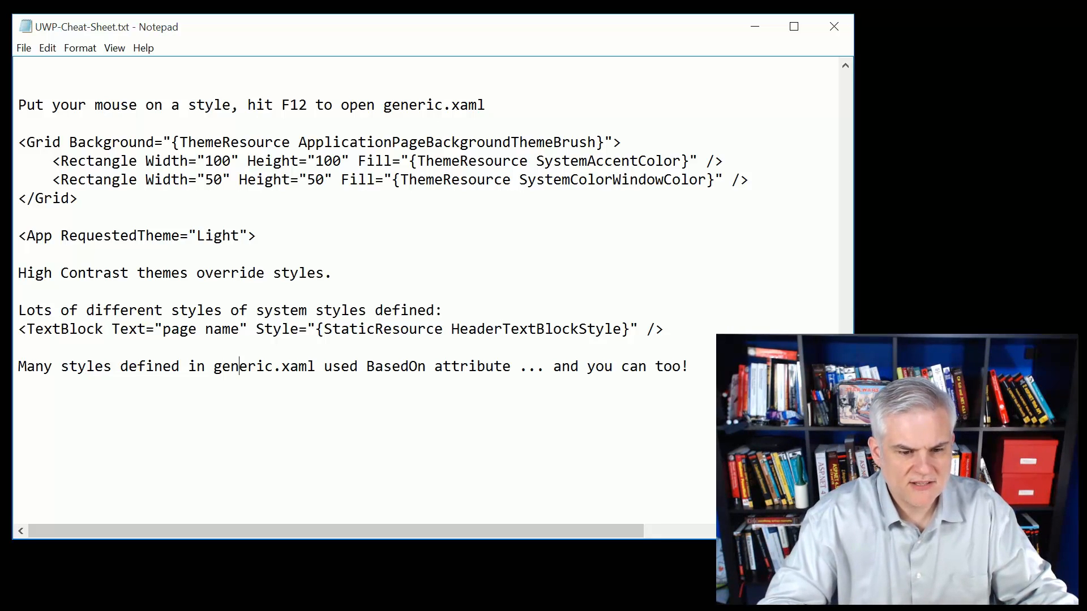
double_click(263, 366)
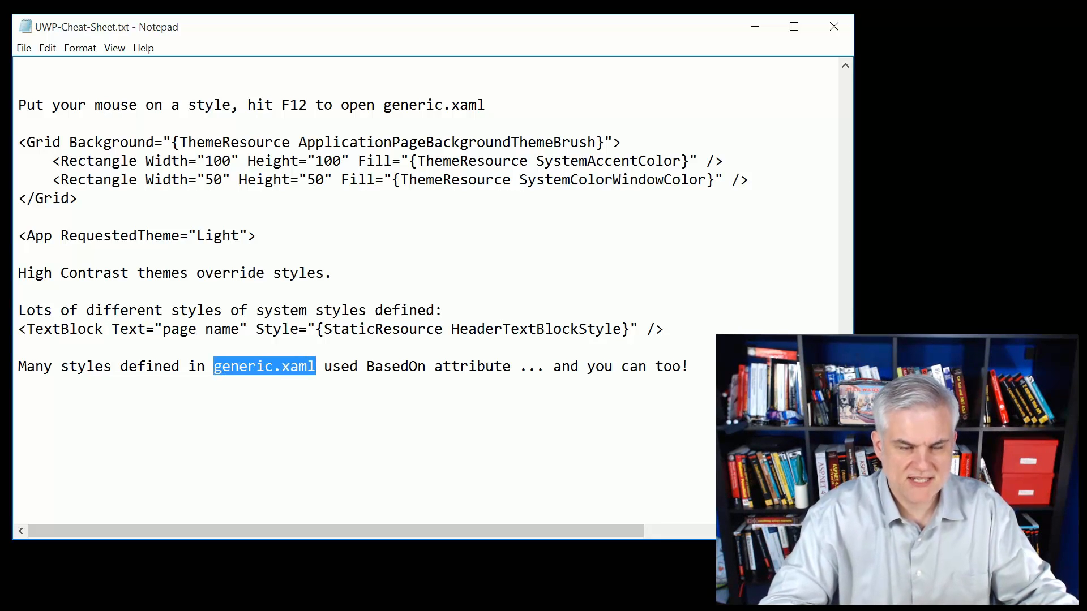